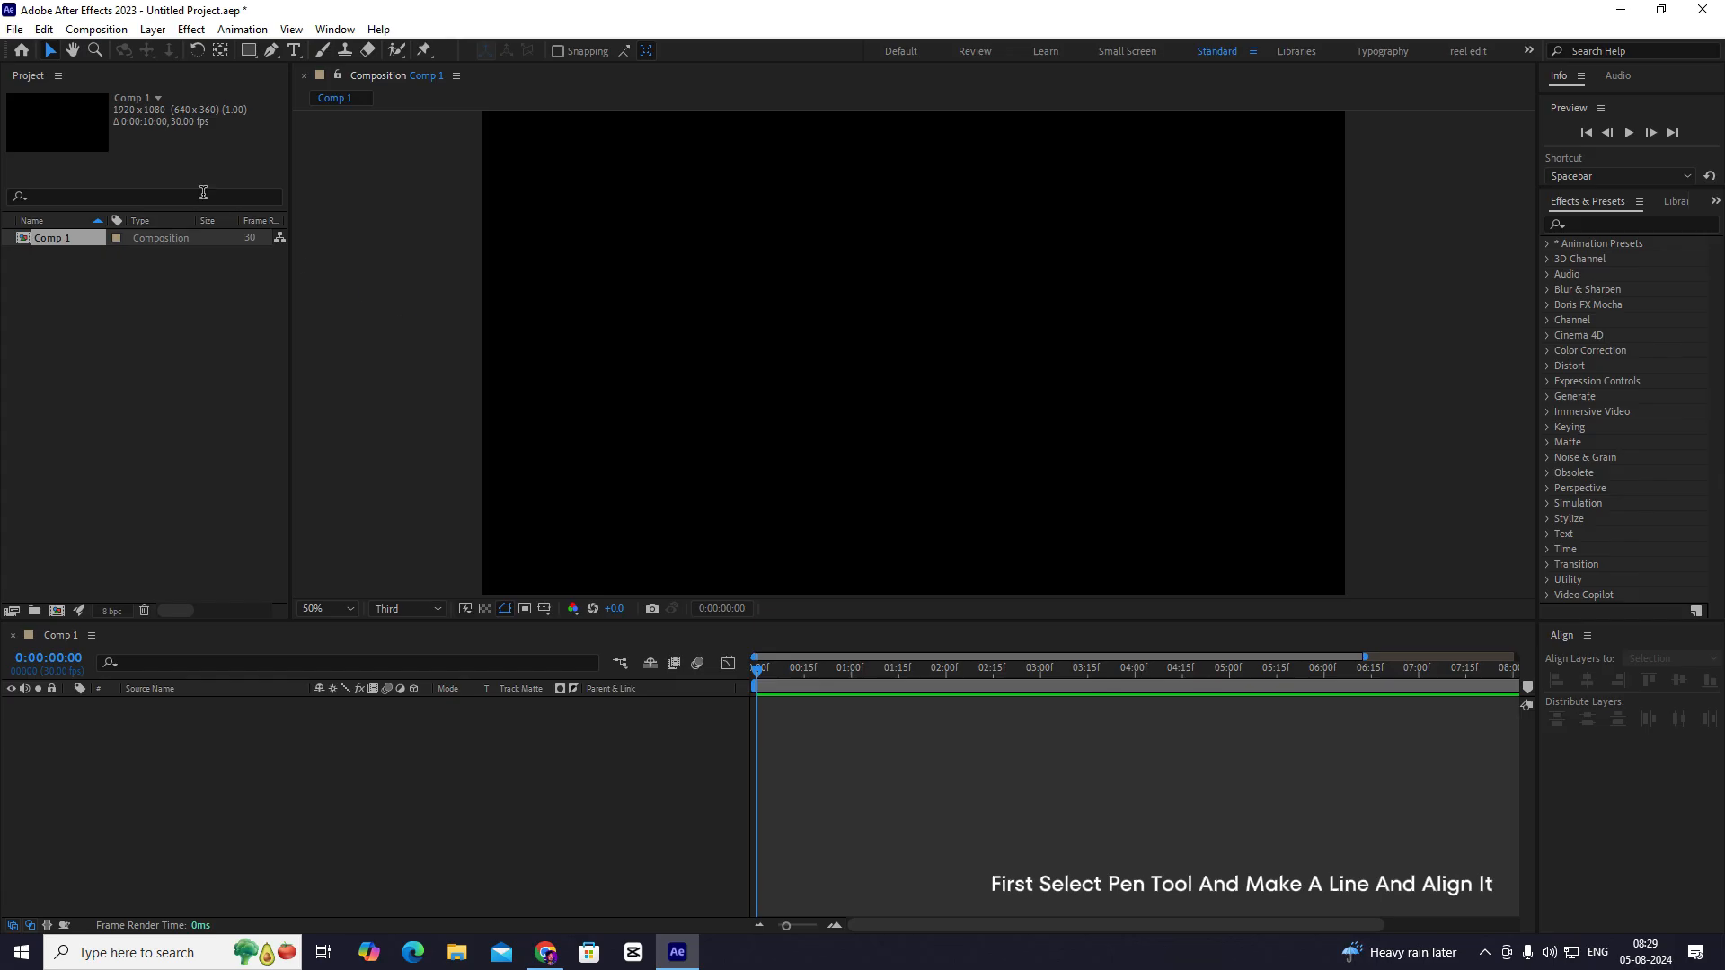
- Draw a vertical white line with the Pen tool and align it to the composition's top edge
left_click(293, 51)
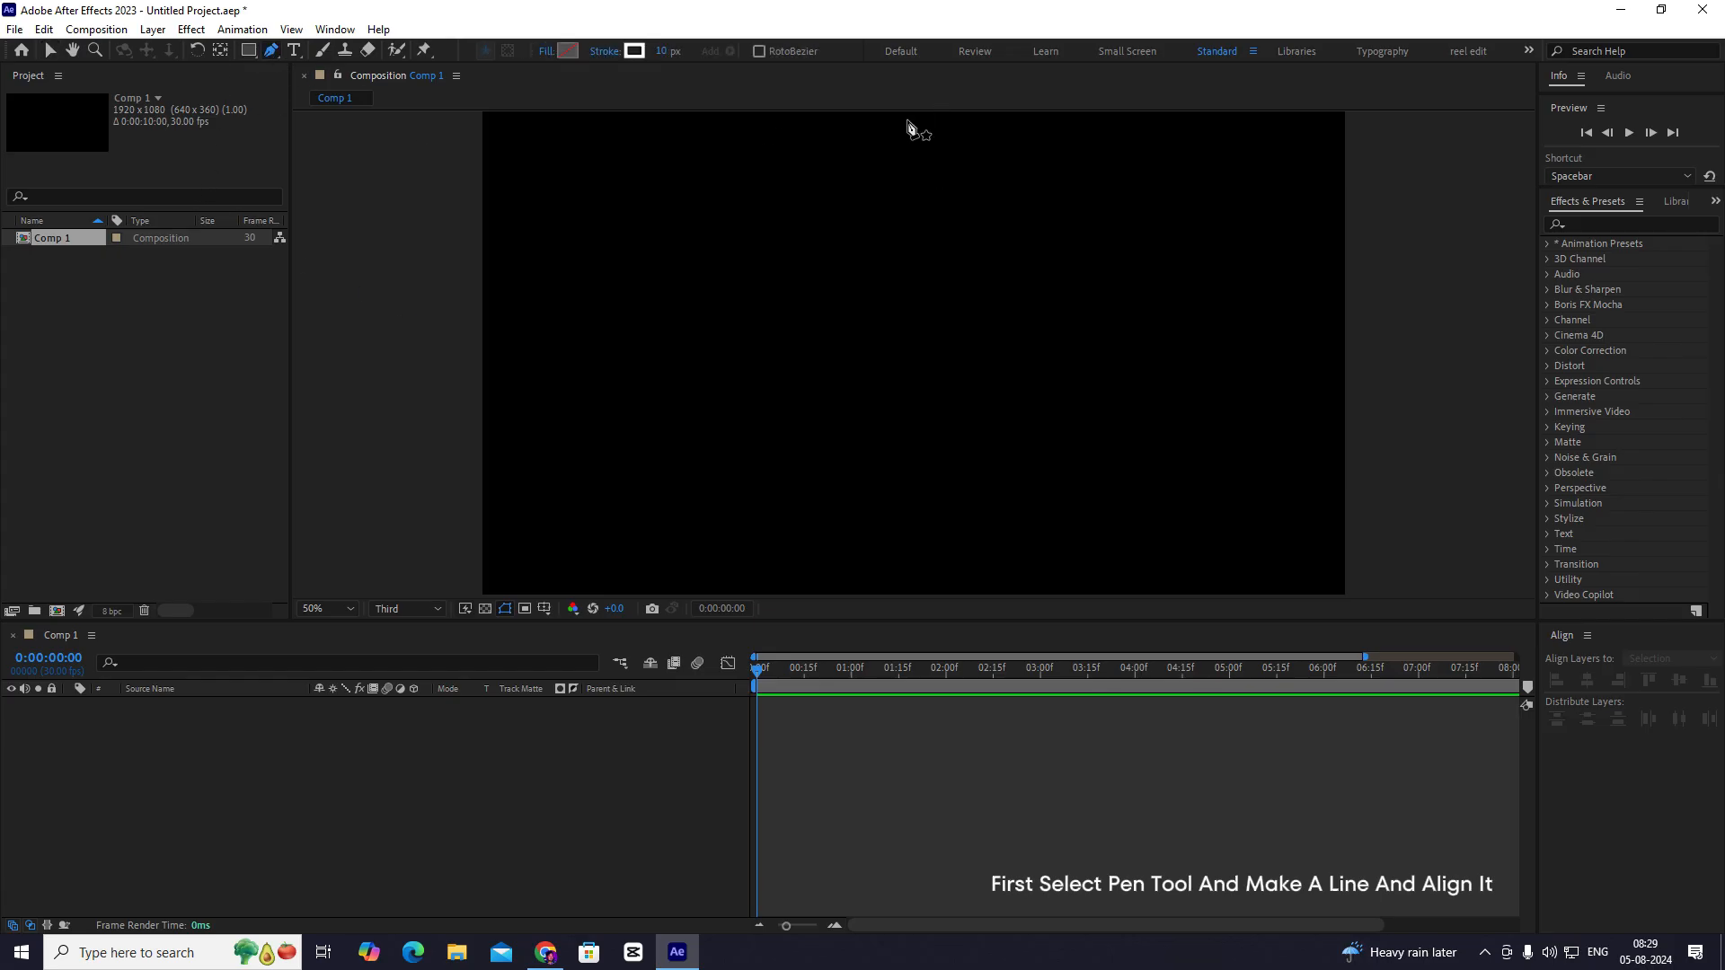
left_click(900, 306)
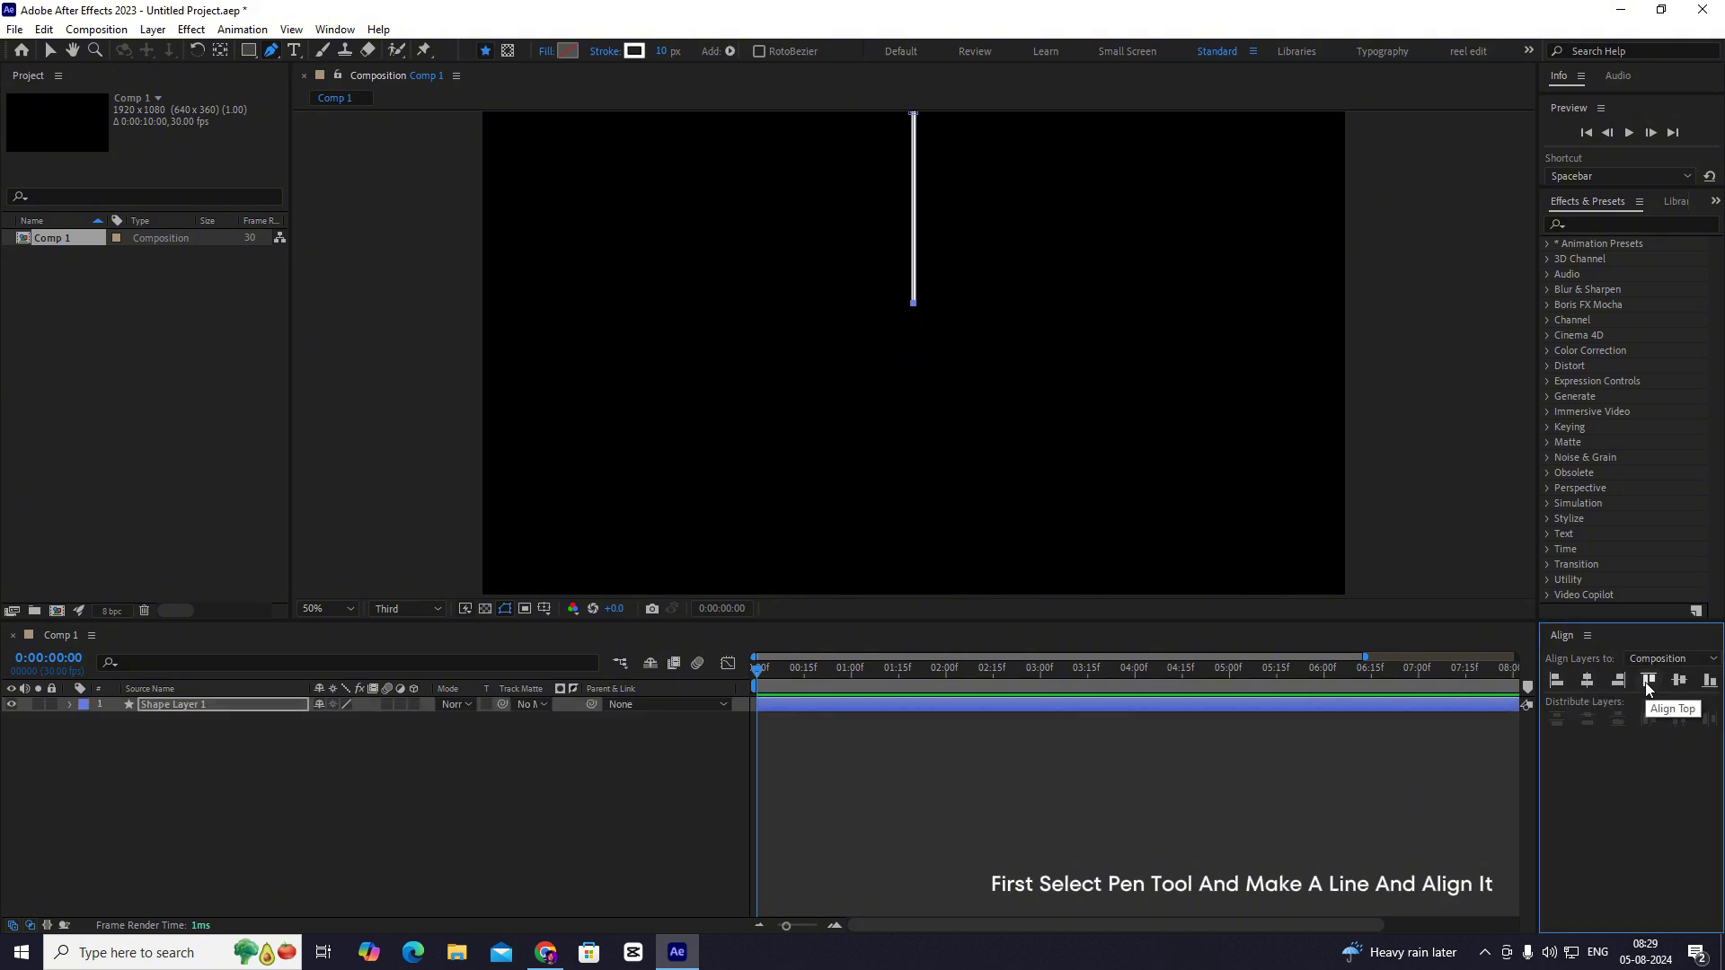
- Rename the shape layer to 'top line' and move its anchor point to the line's middle
double_click(174, 704)
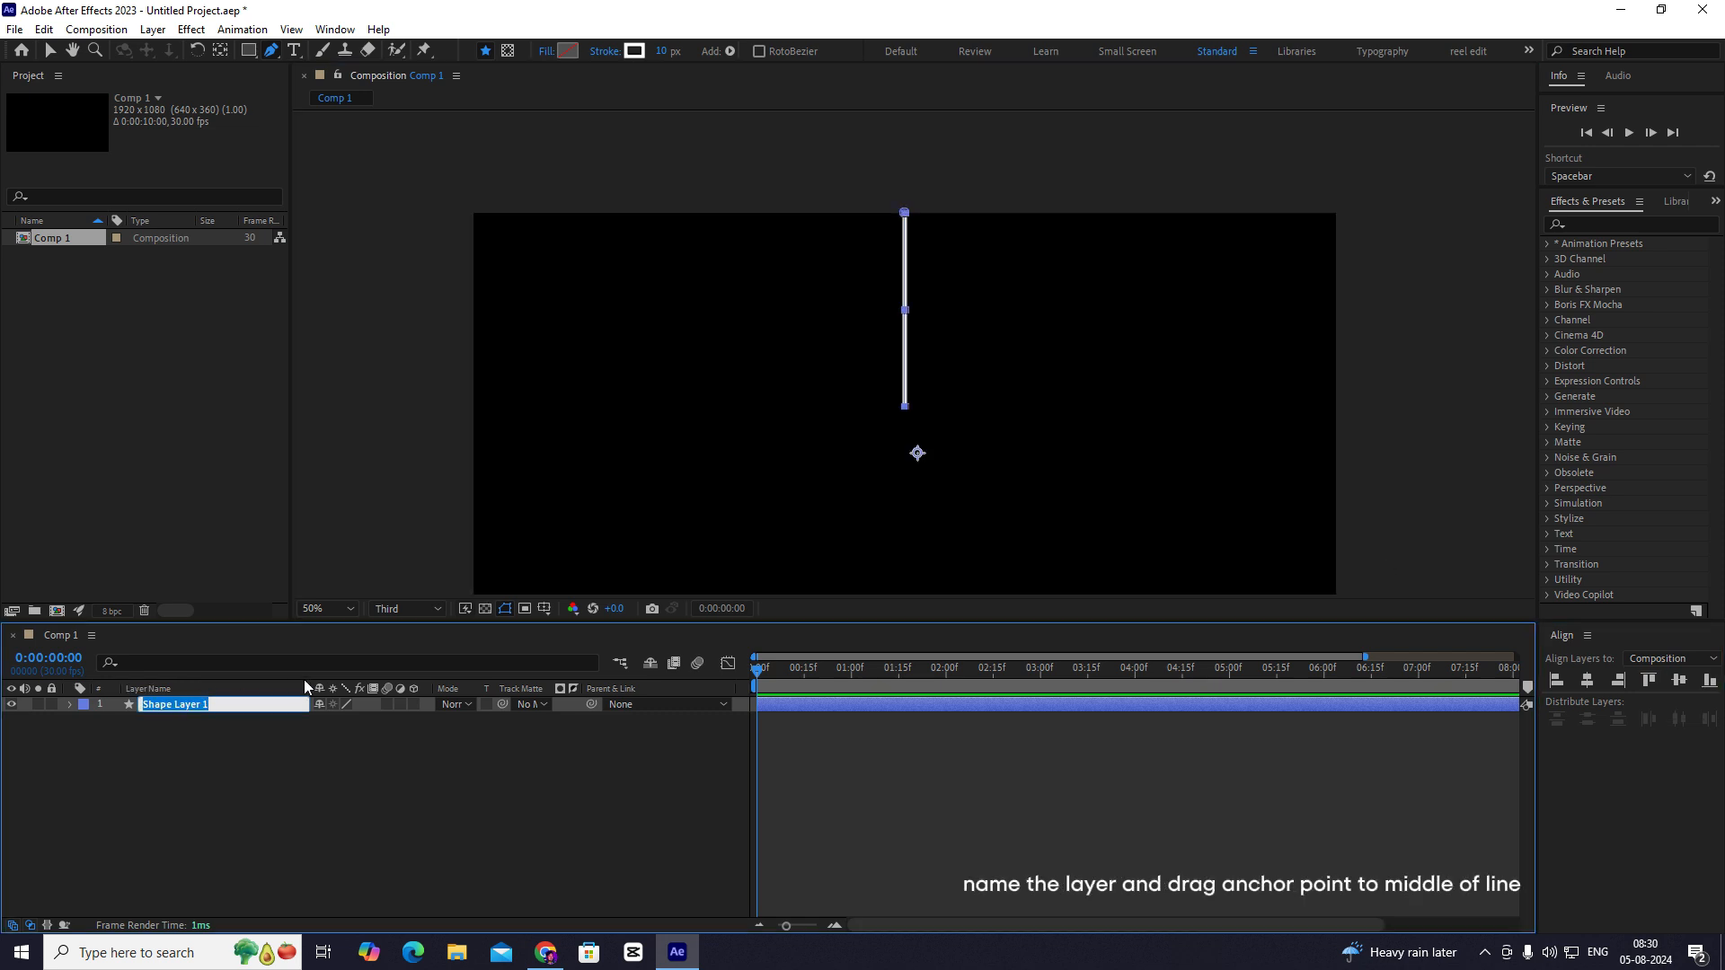
type("top t")
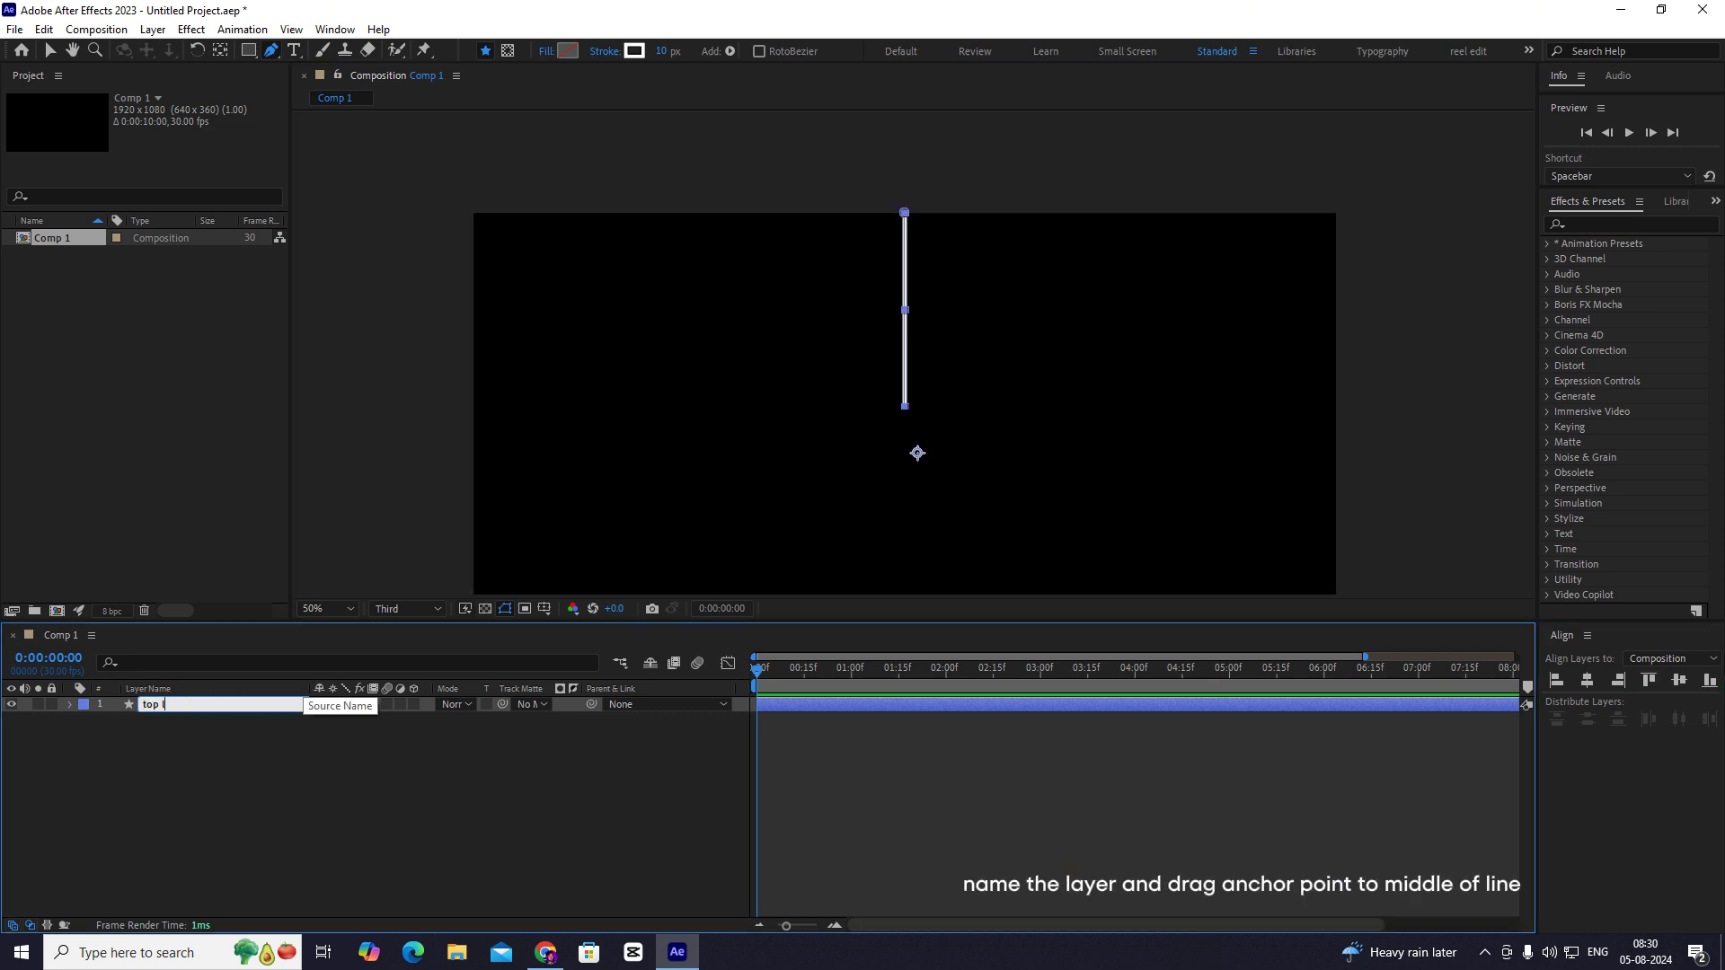
type("line")
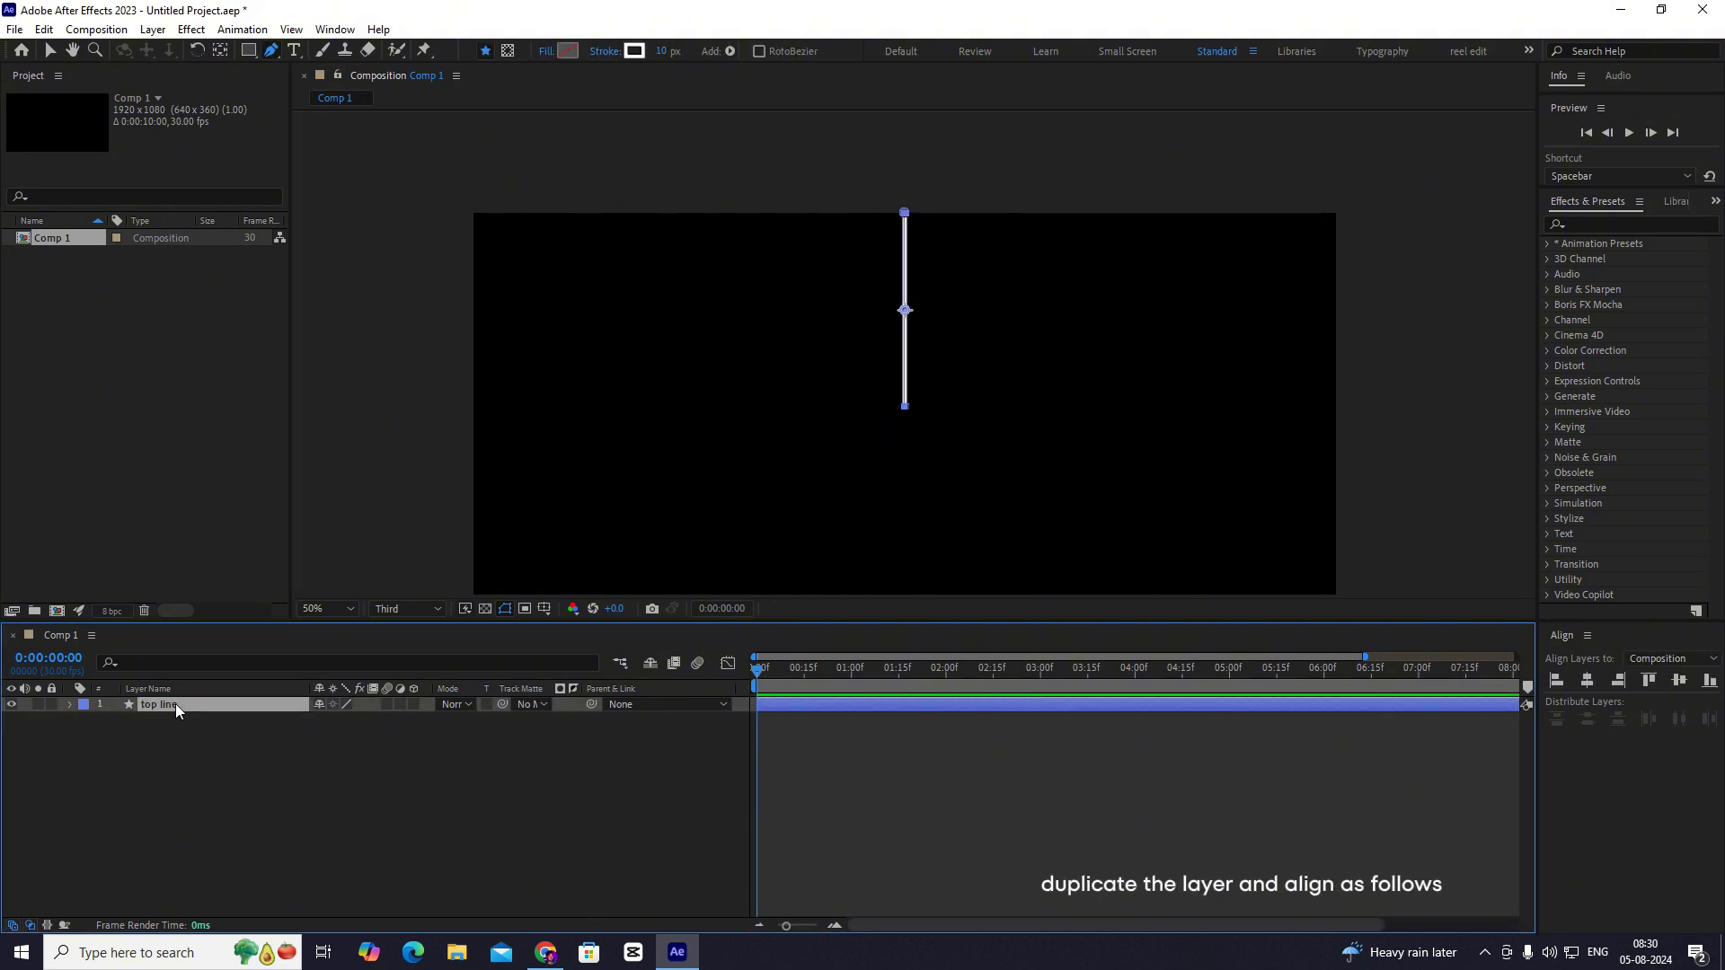
- Duplicate the line as 'bottom line' and align it to the composition's bottom edge
key("ctrl+d")
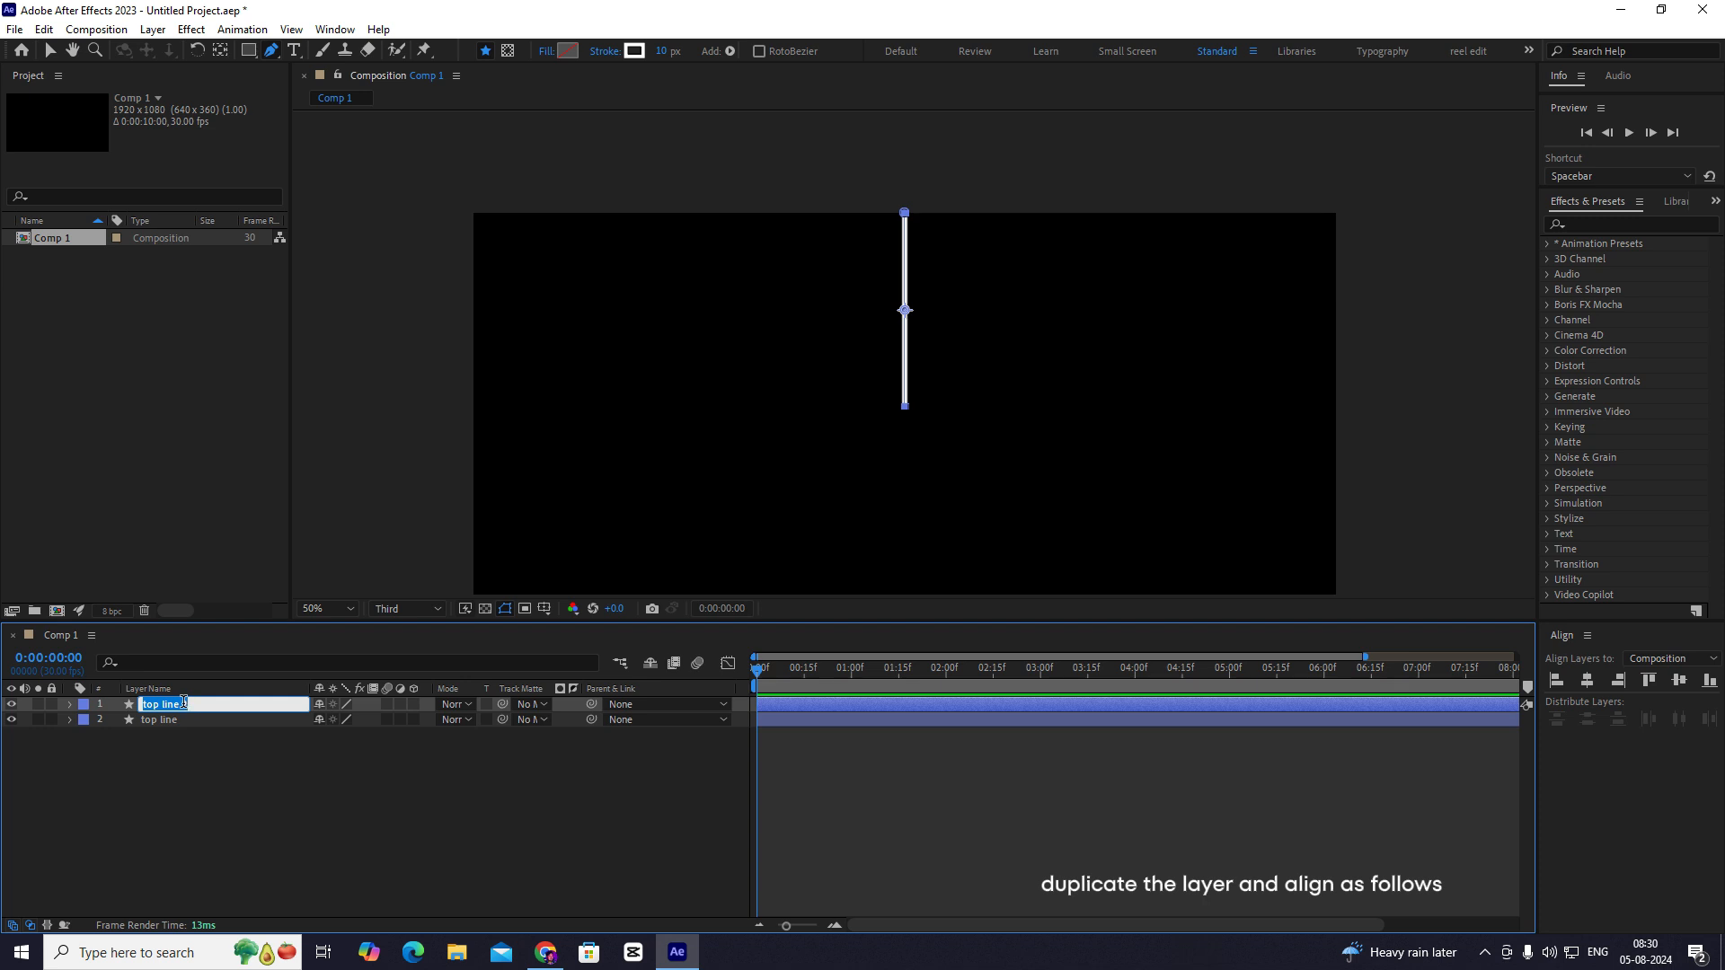
type("bottom line")
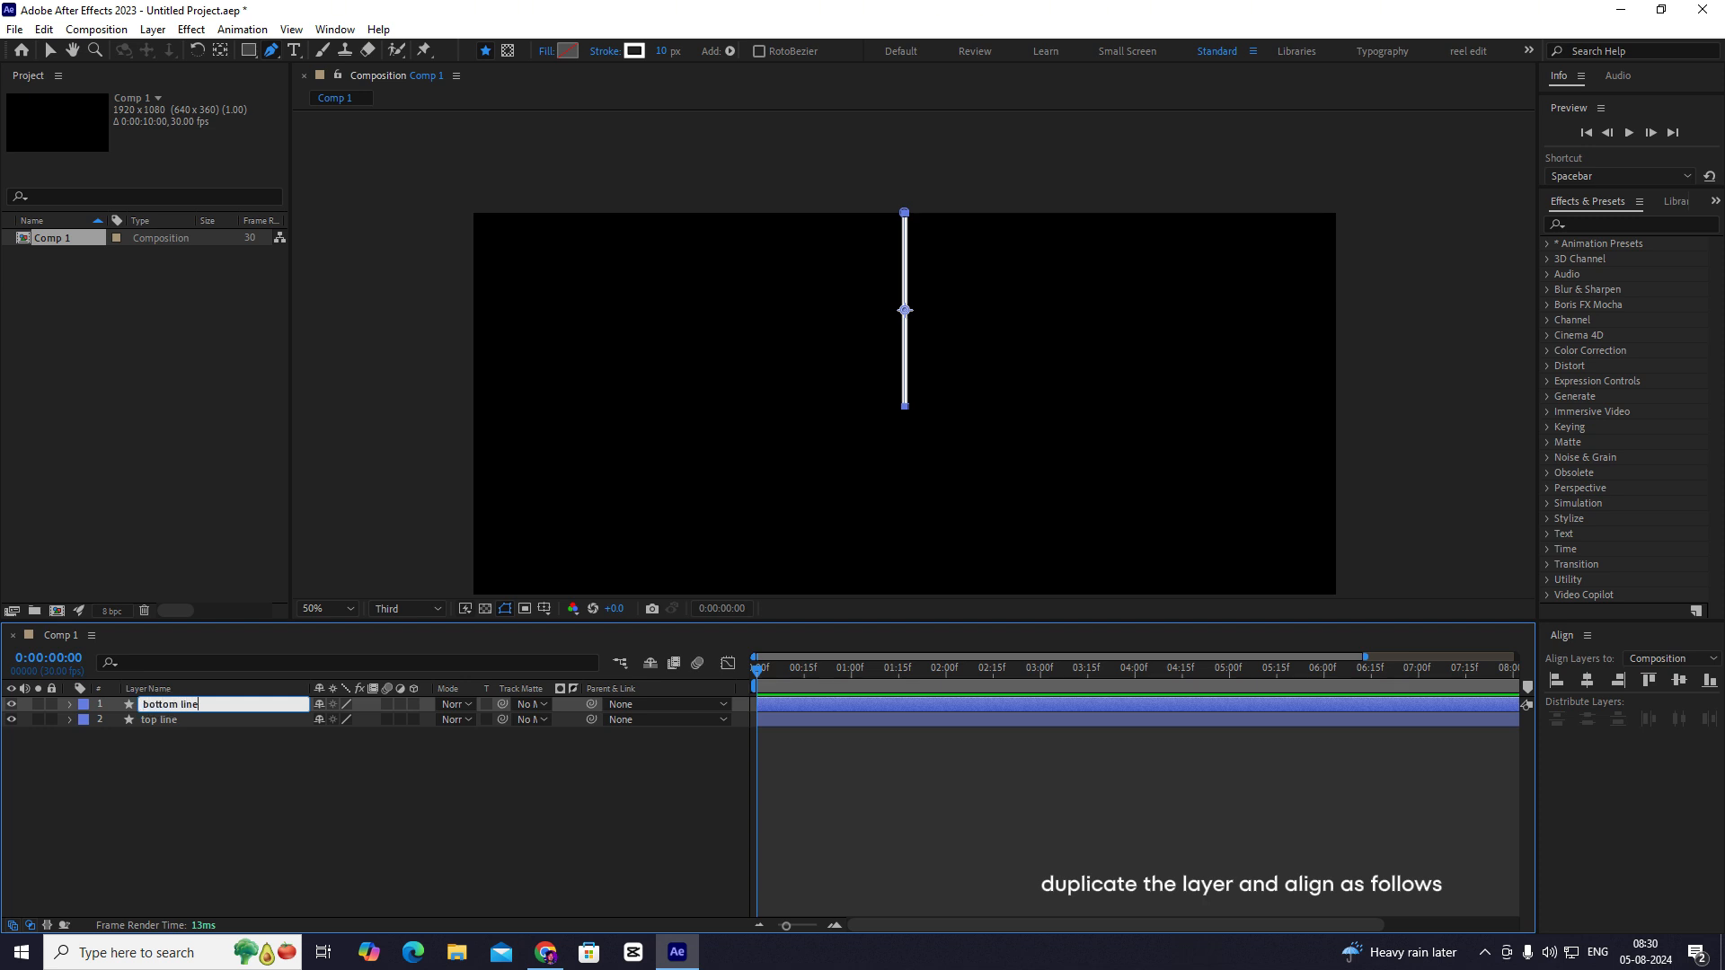
key("Return")
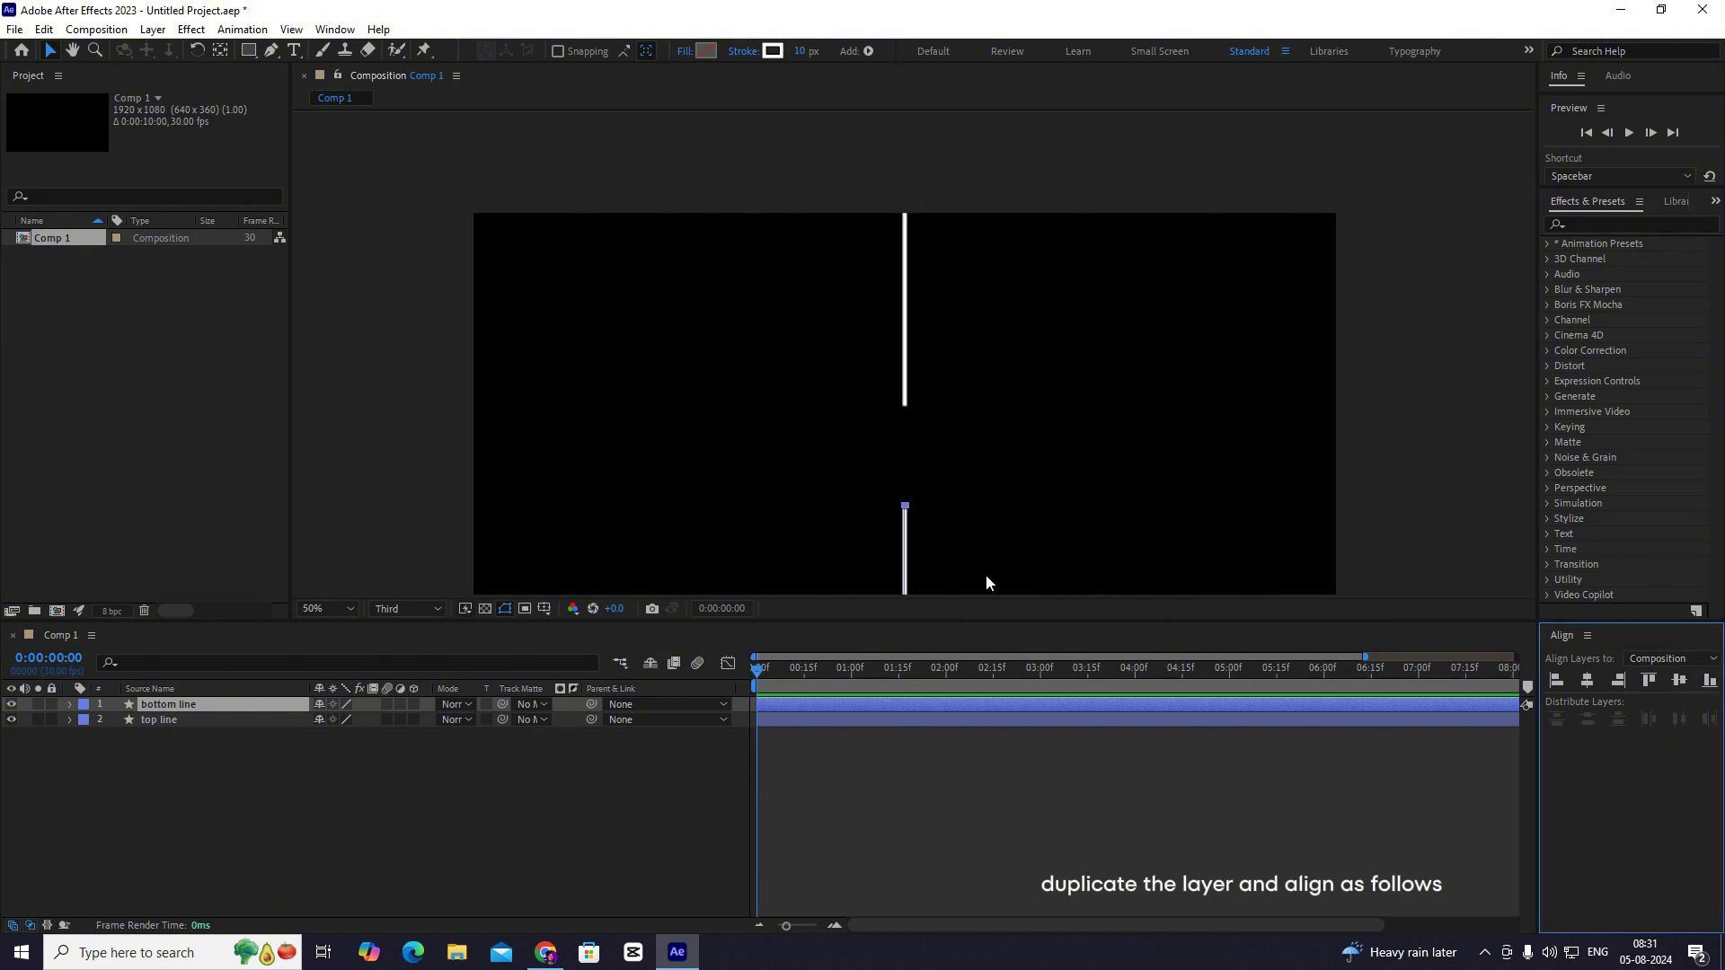
- Duplicate again as 'center line', centered and lengthened to bridge the gap between the lines
key("ctrl+d")
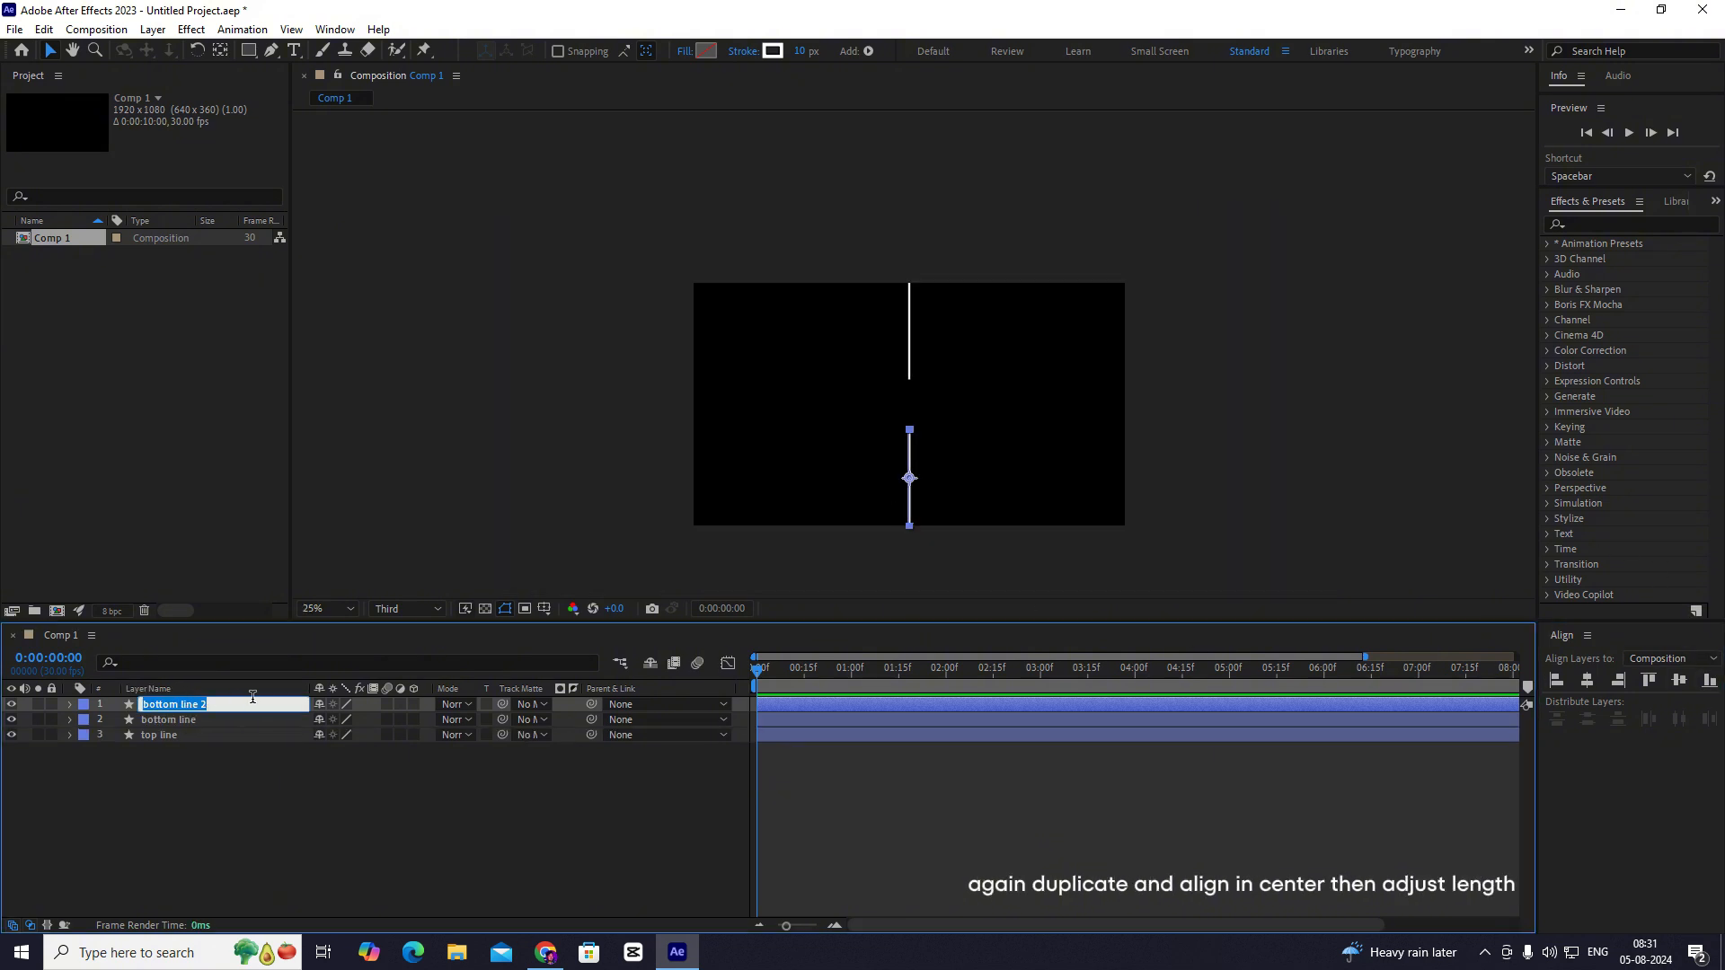
type("center line")
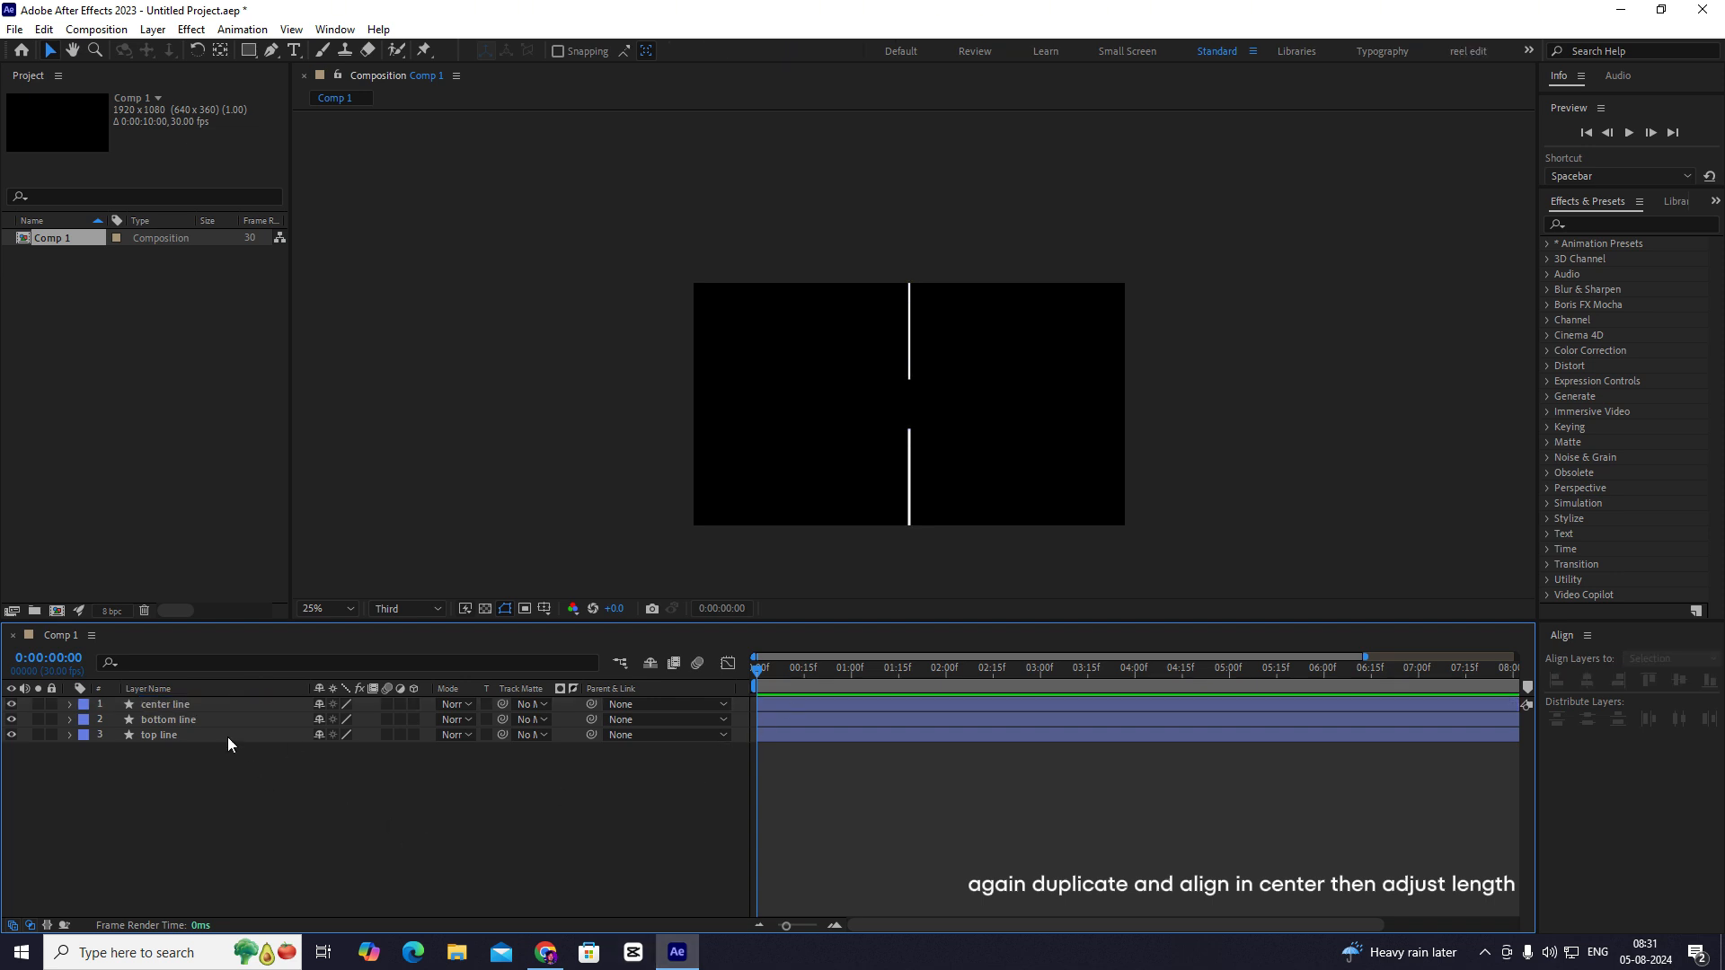
left_click(165, 704)
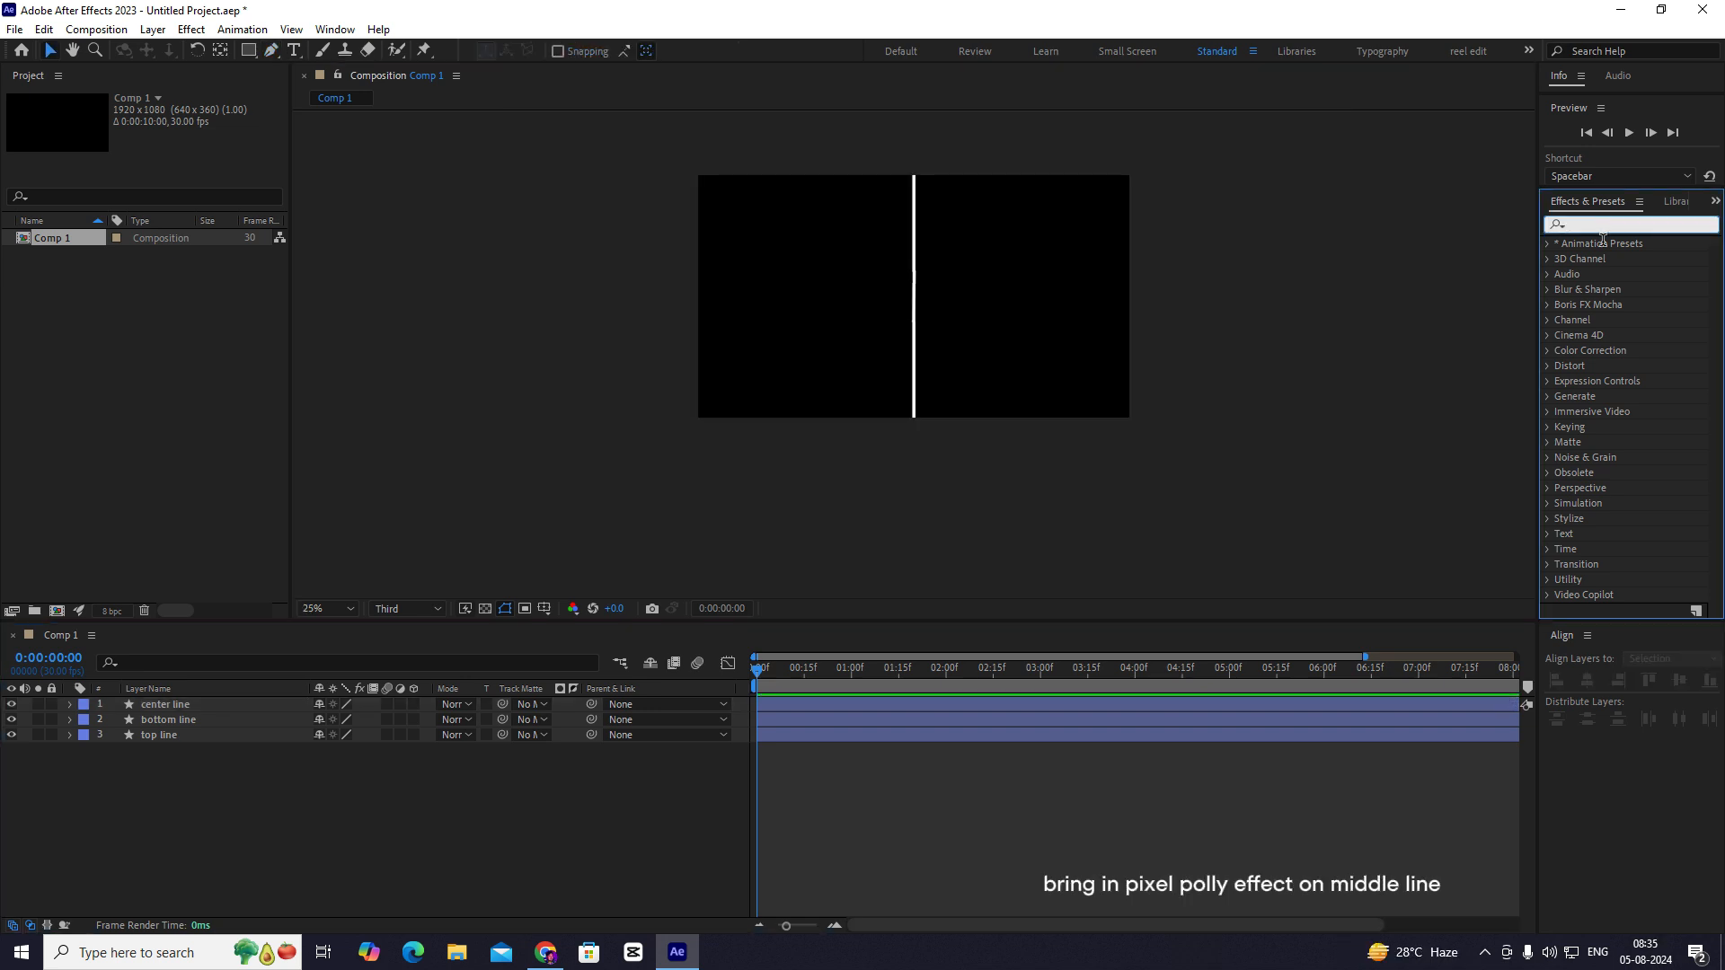
- Search Effects & Presets for 'pixel' and apply CC Pixel Polly to the center line
type("piel p")
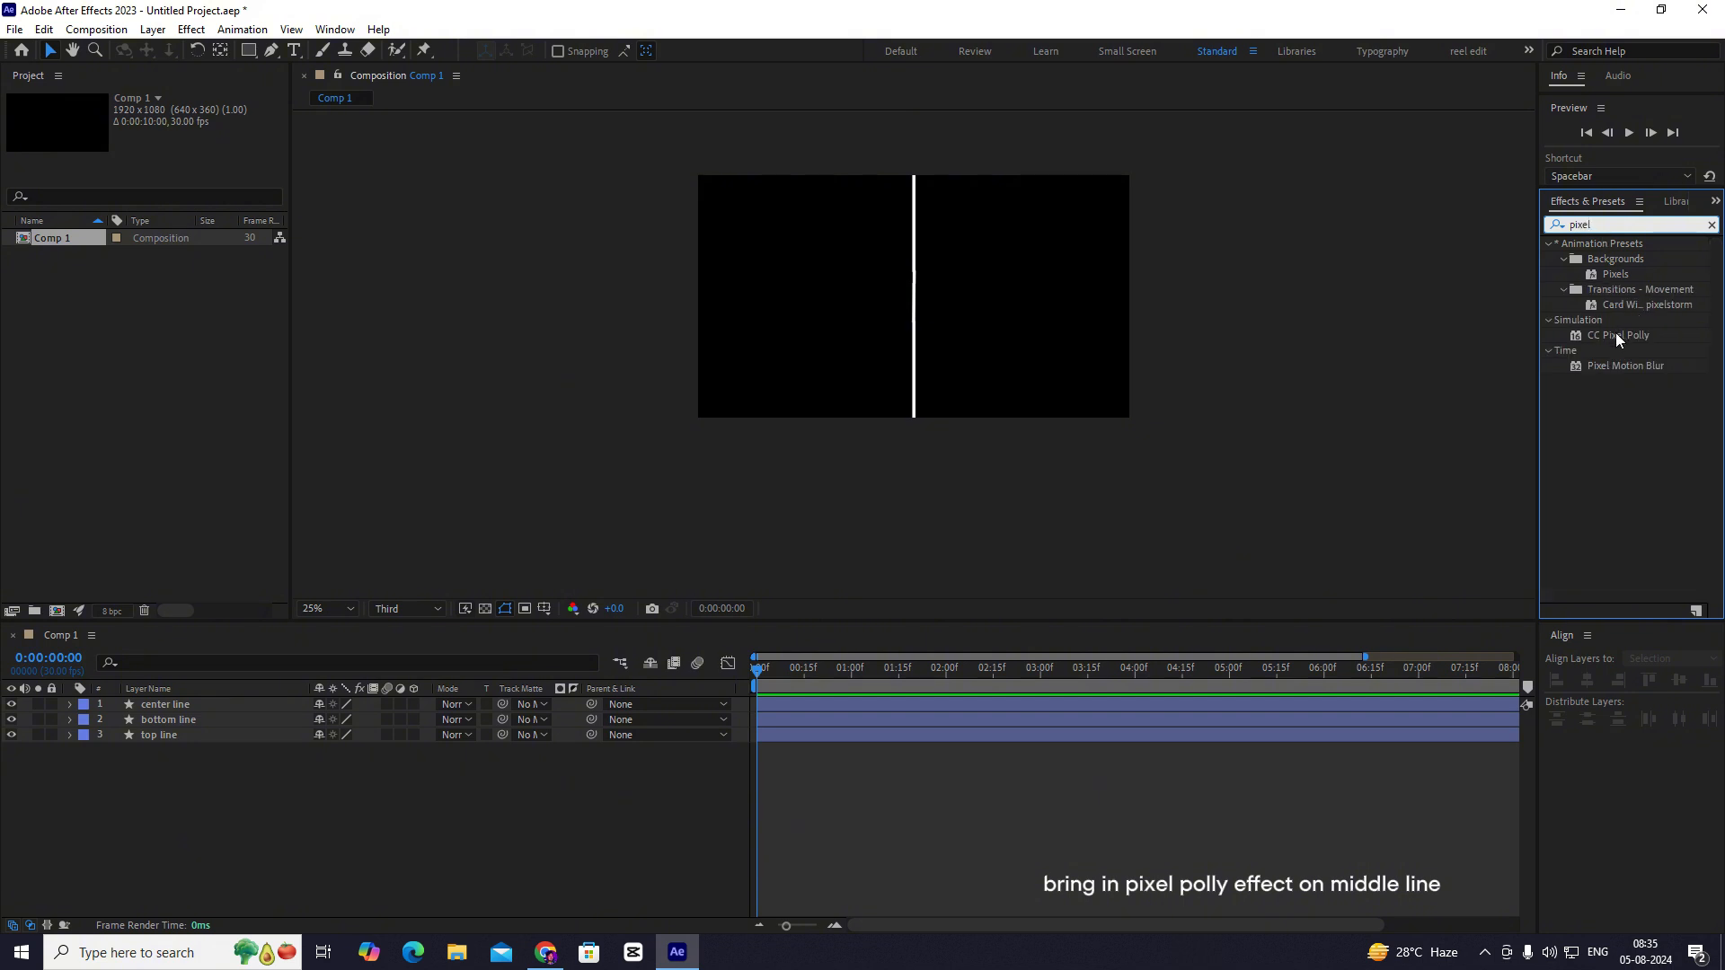
double_click(1619, 334)
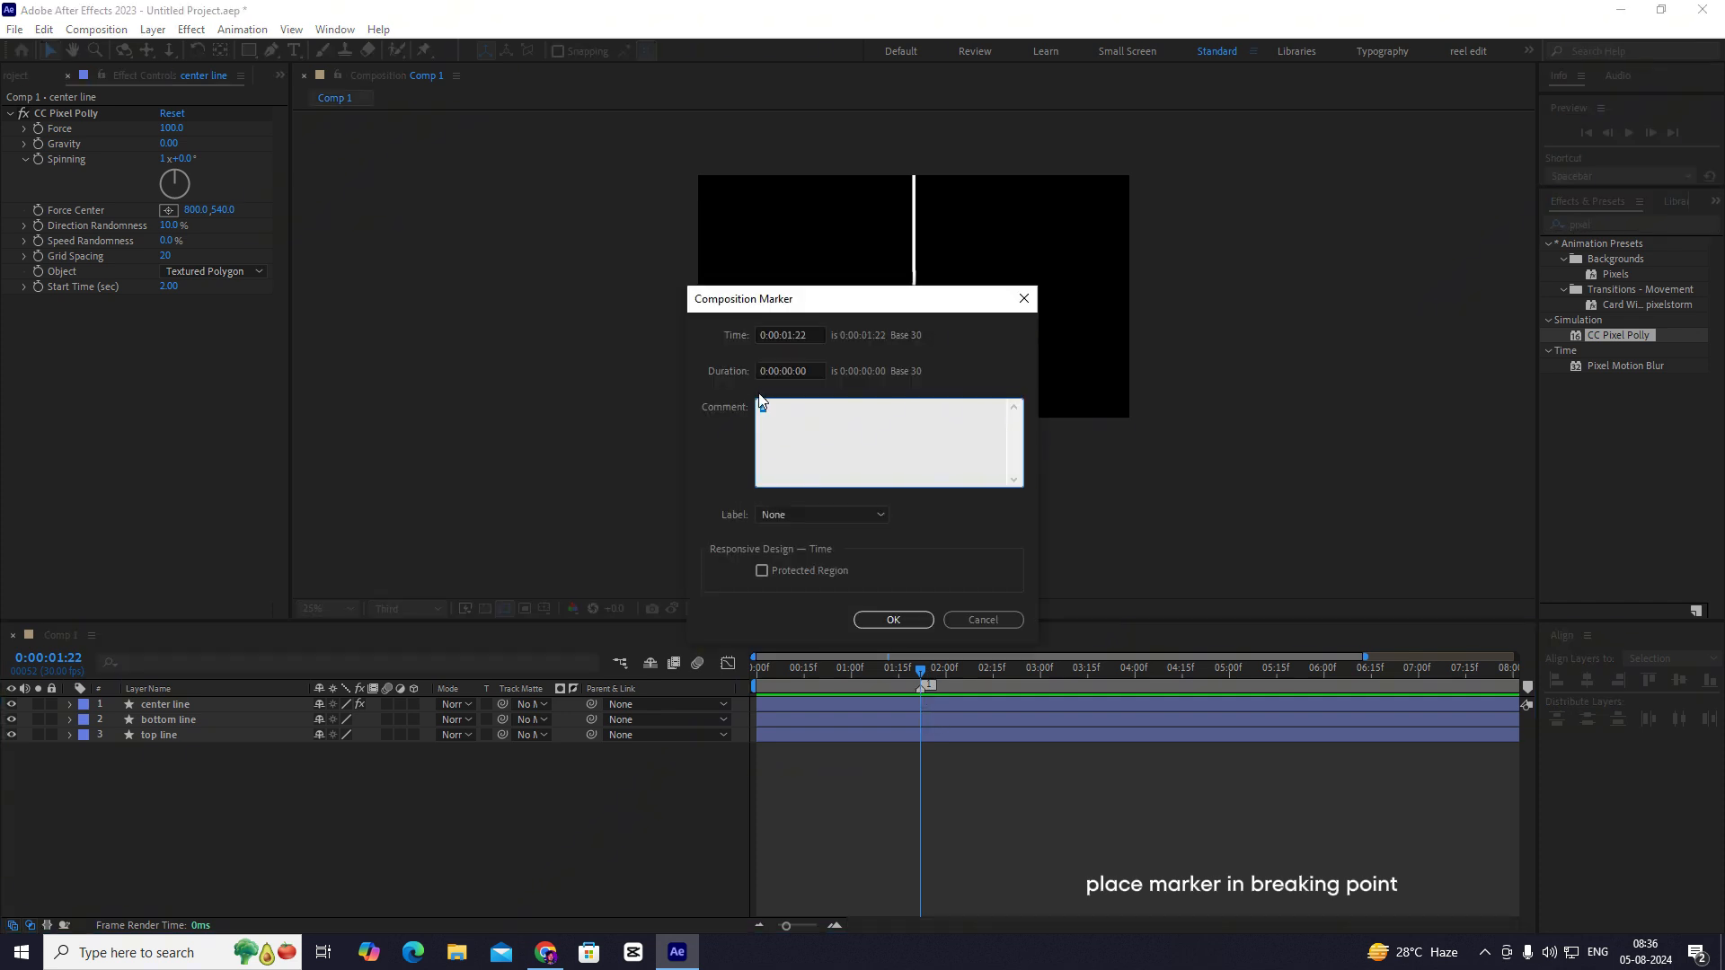
- Add a composition marker commented 'break point' at the moment the line breaks
type("brea")
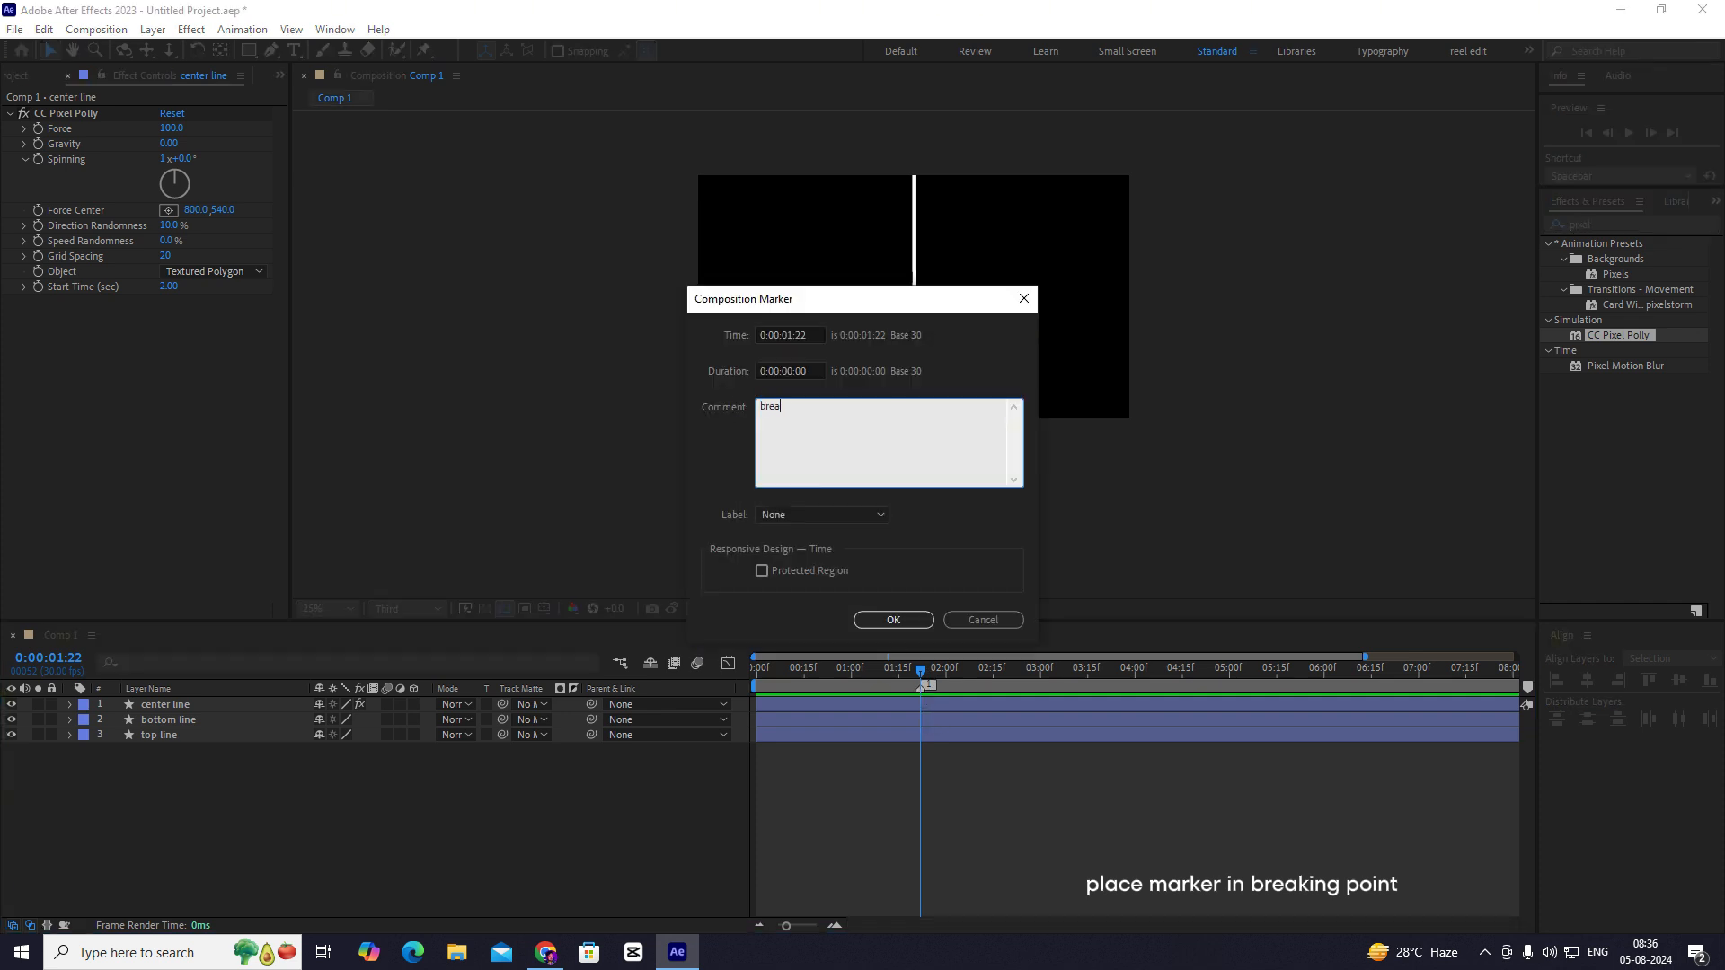
type("k point")
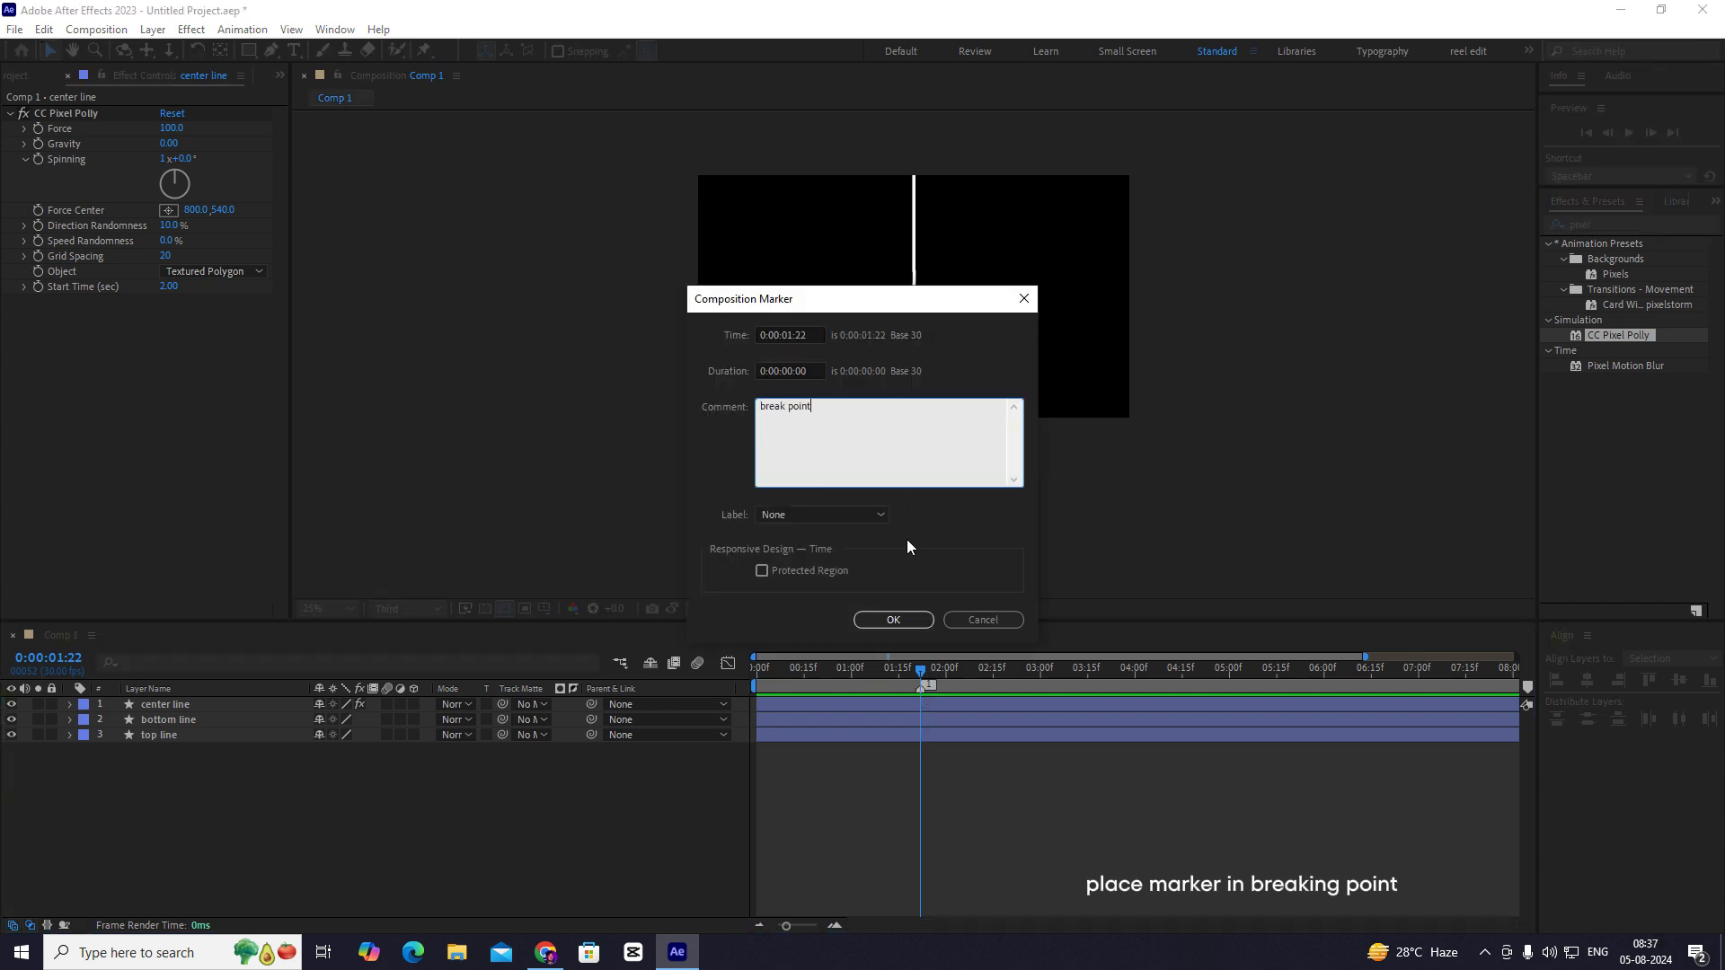
left_click(893, 620)
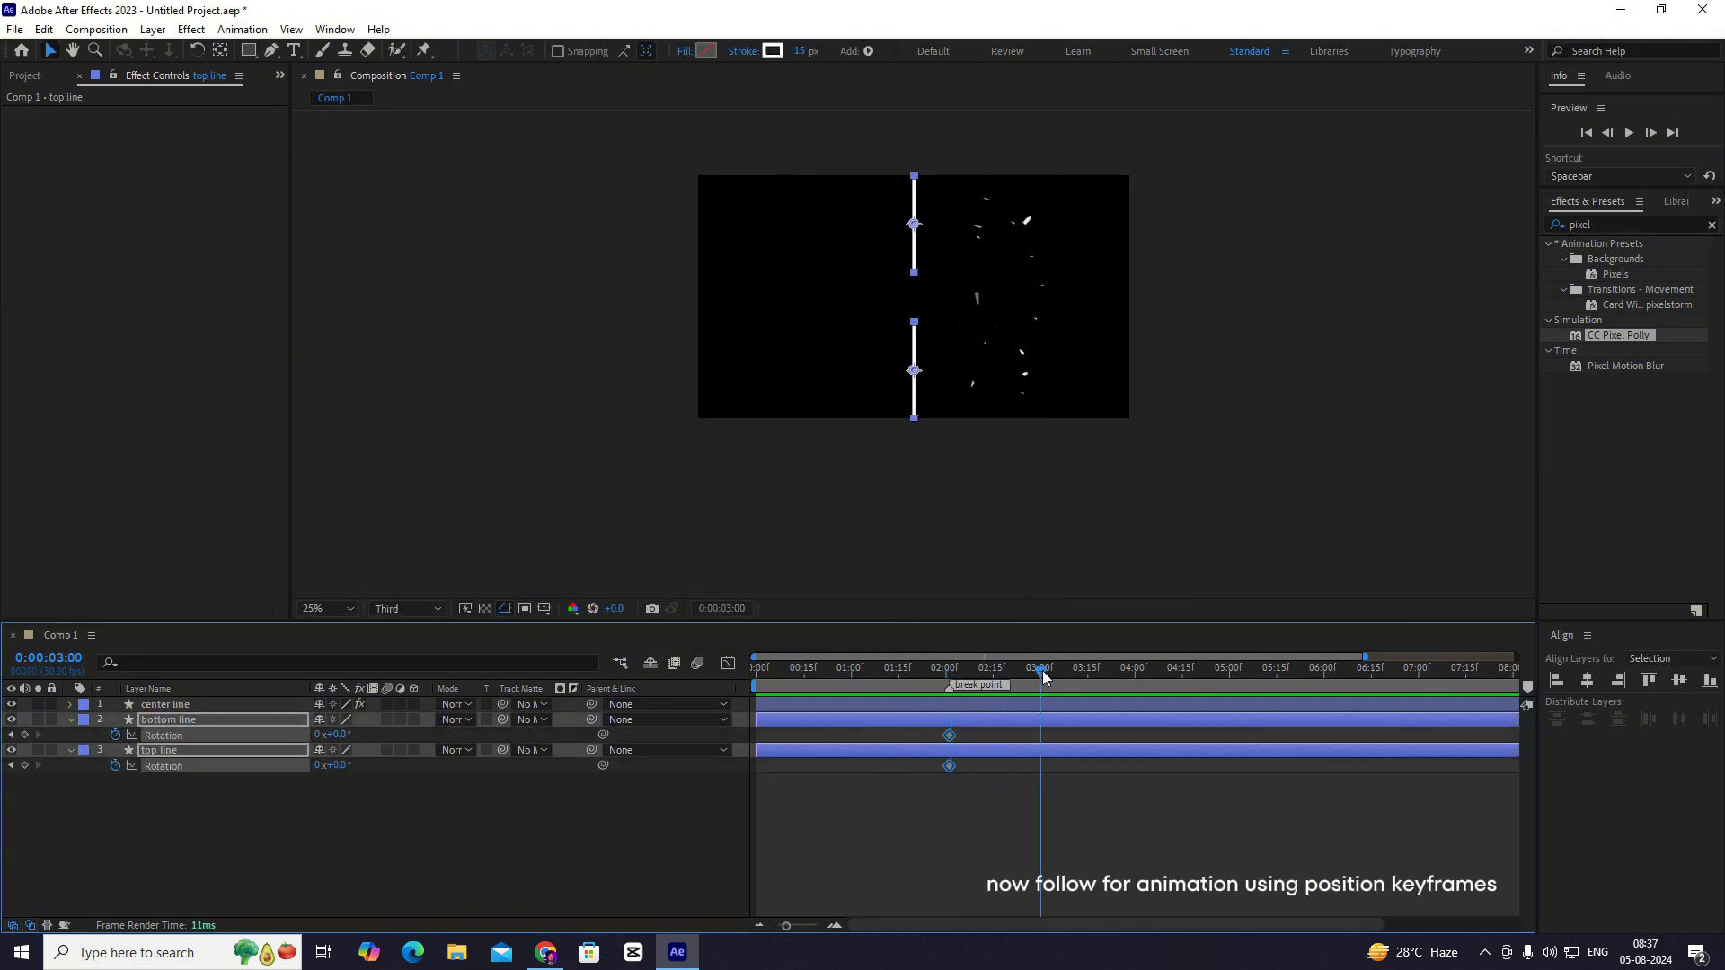
mouse_move(337, 773)
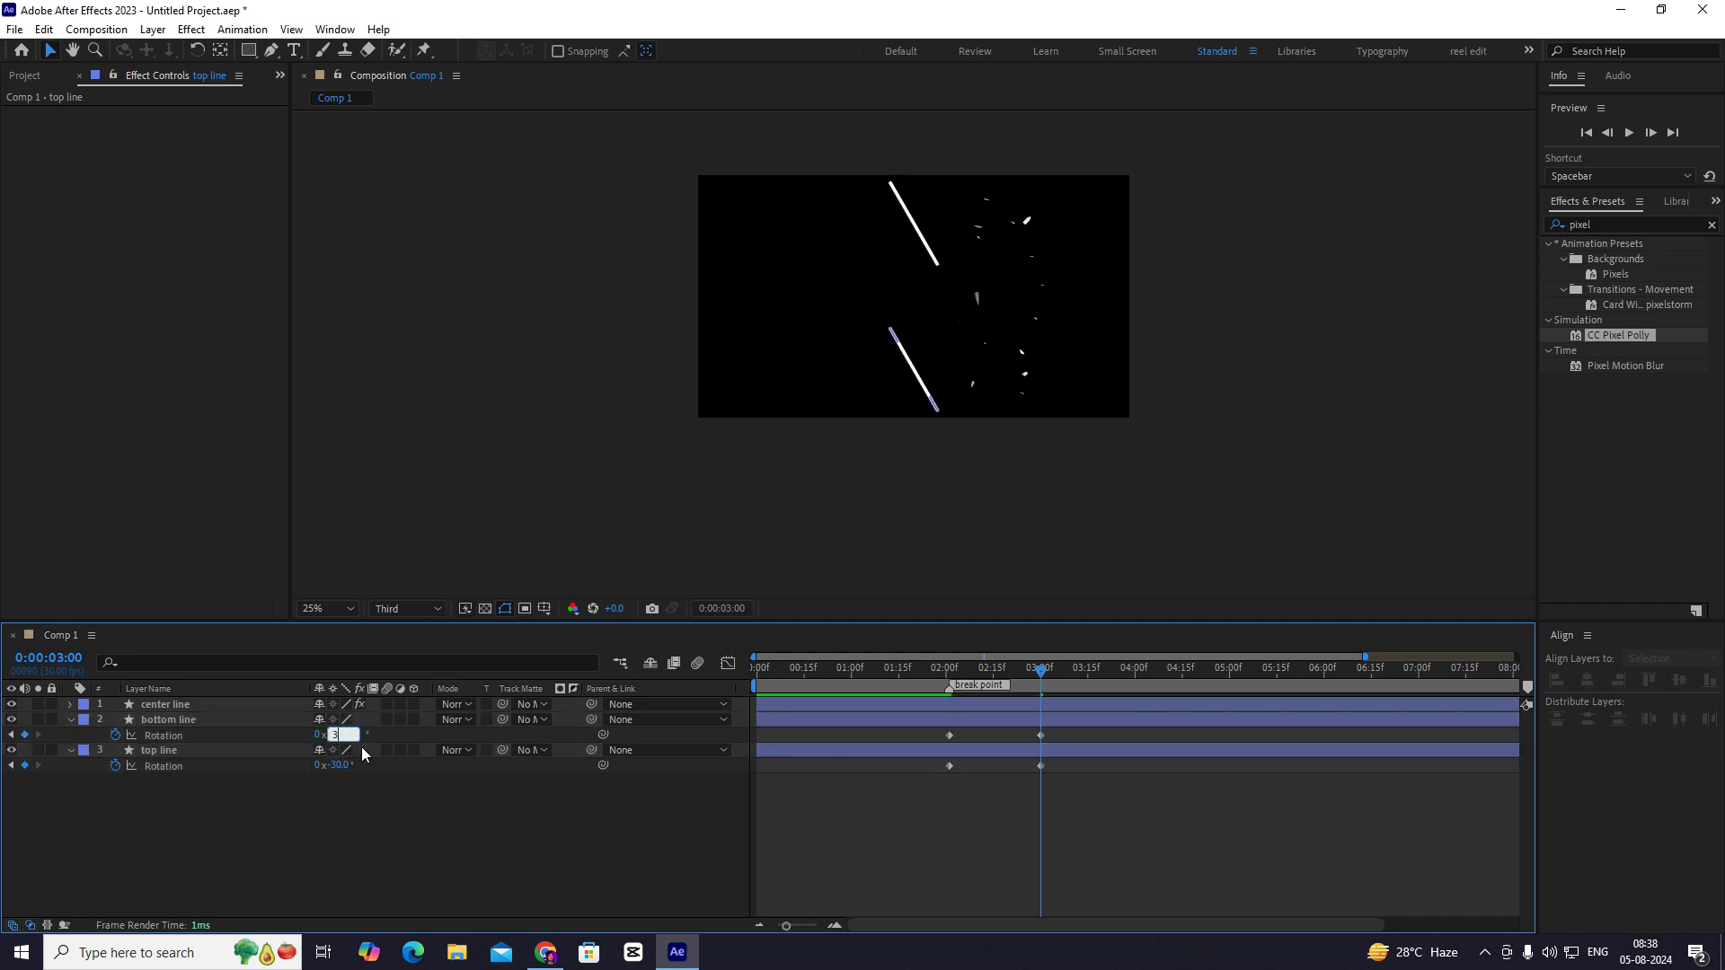
- Keyframe opposite rotation on the lines: ±30° at 3 s and ±50° at 7 s
left_click(959, 668)
type("-50")
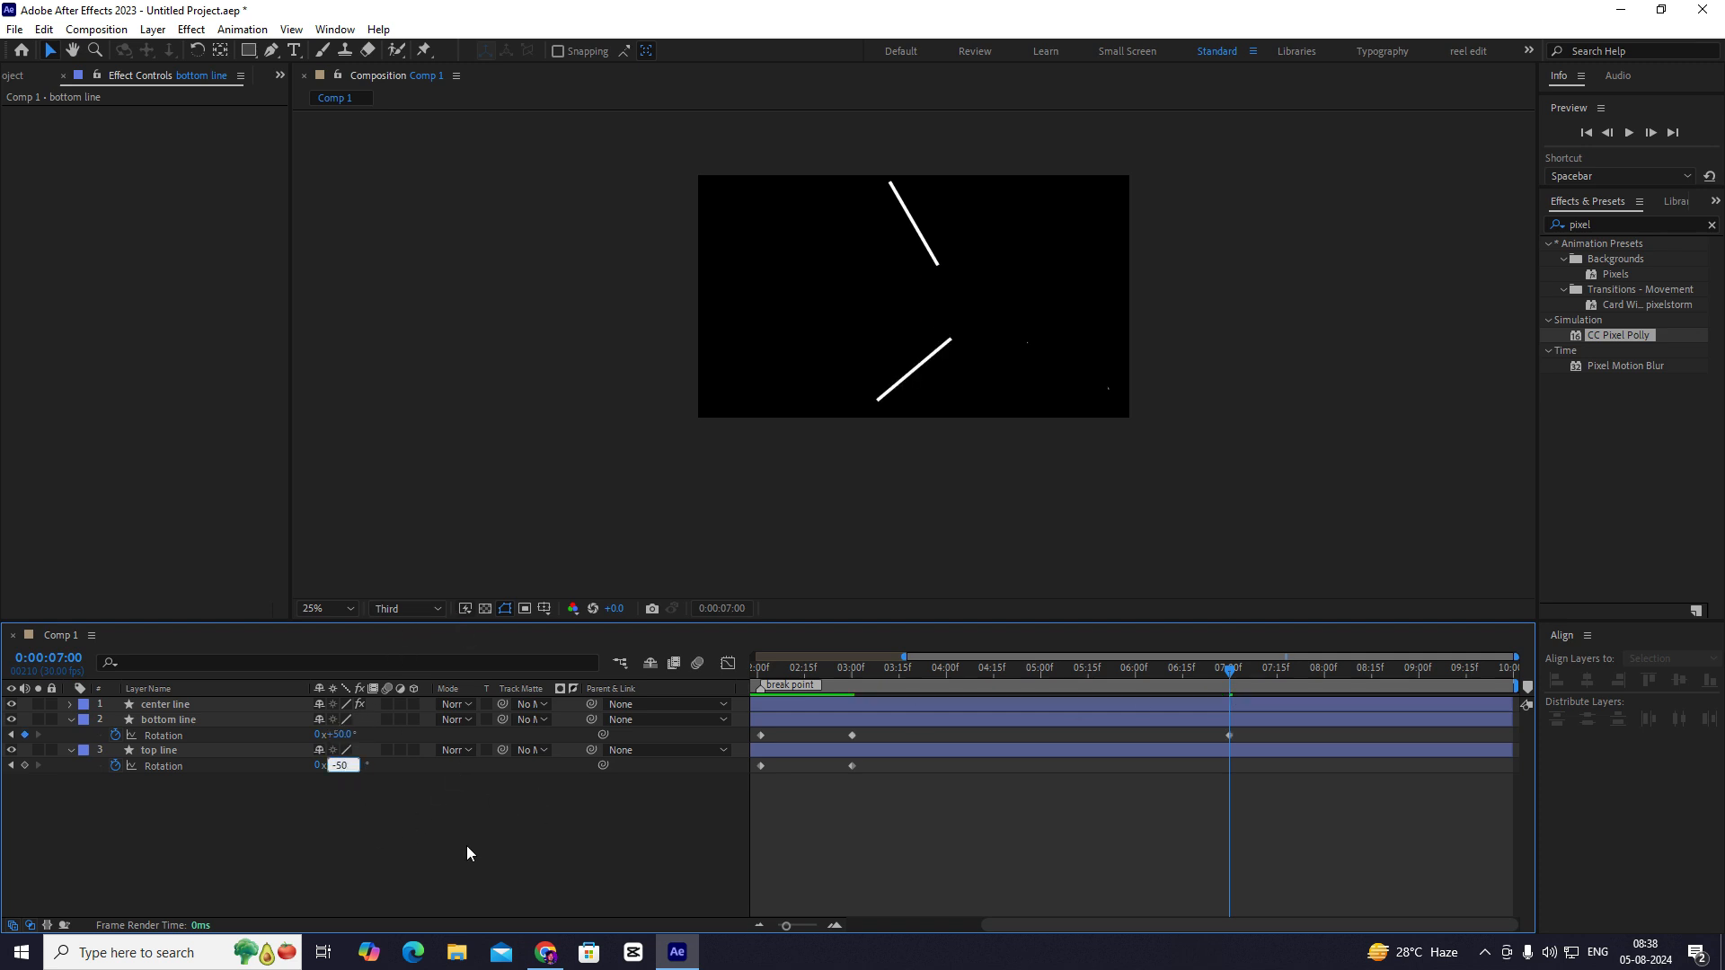
left_click(820, 668)
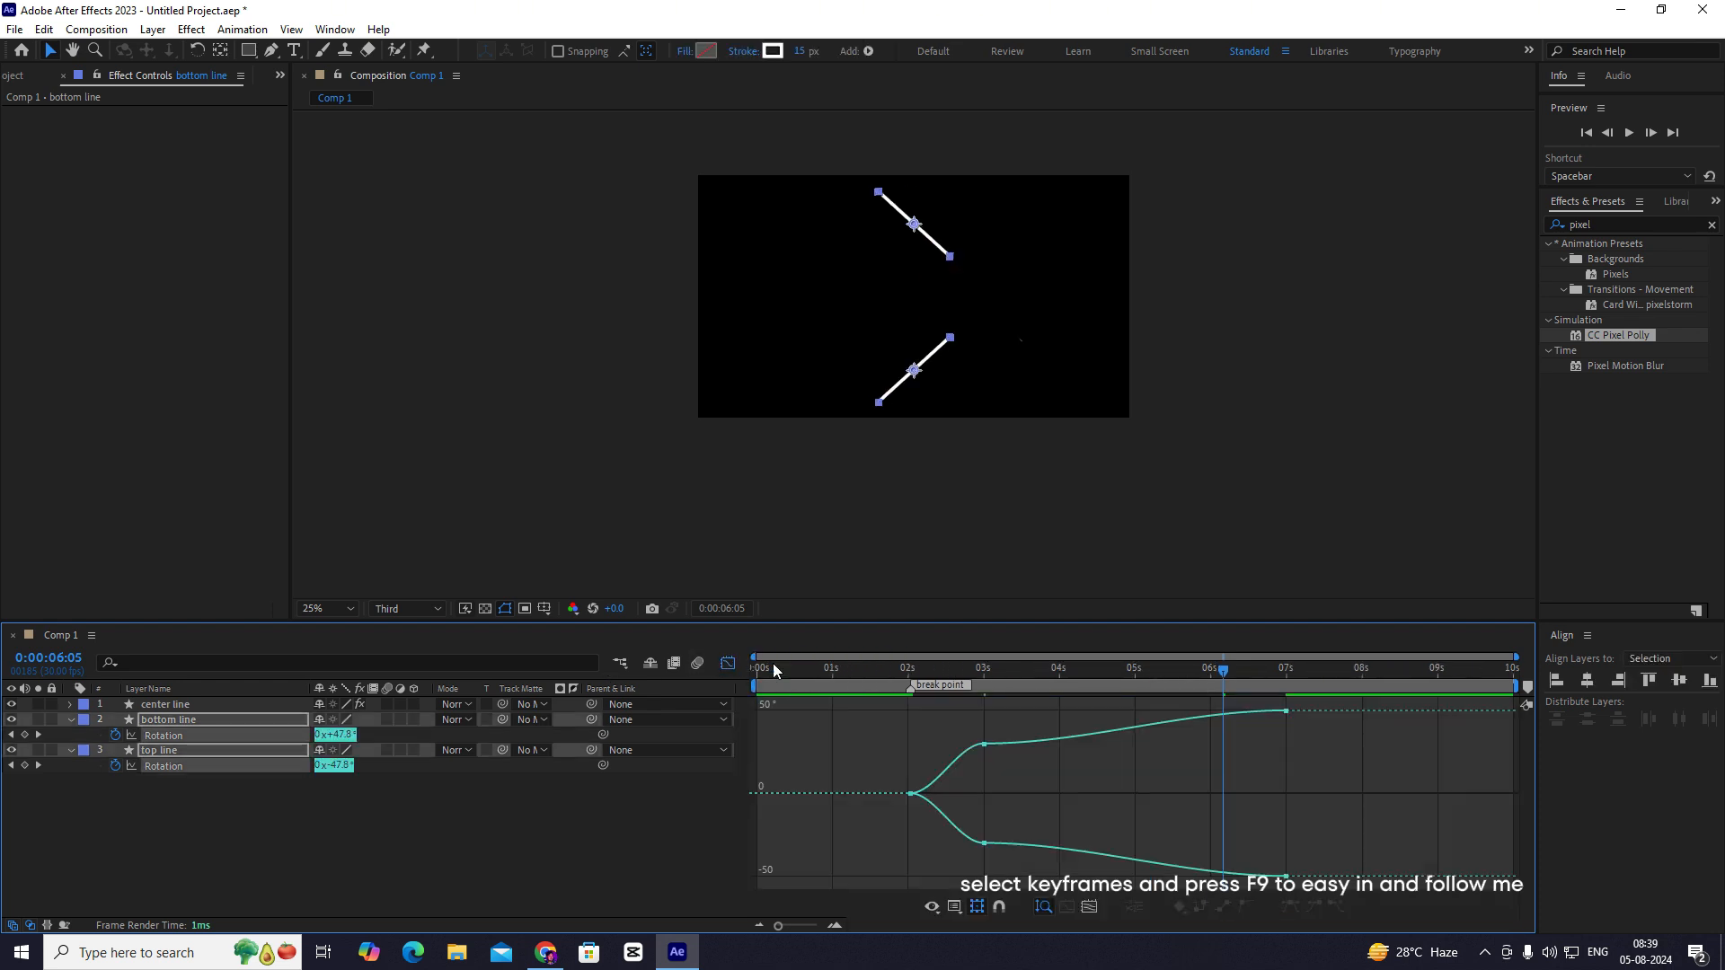
mouse_move(933, 909)
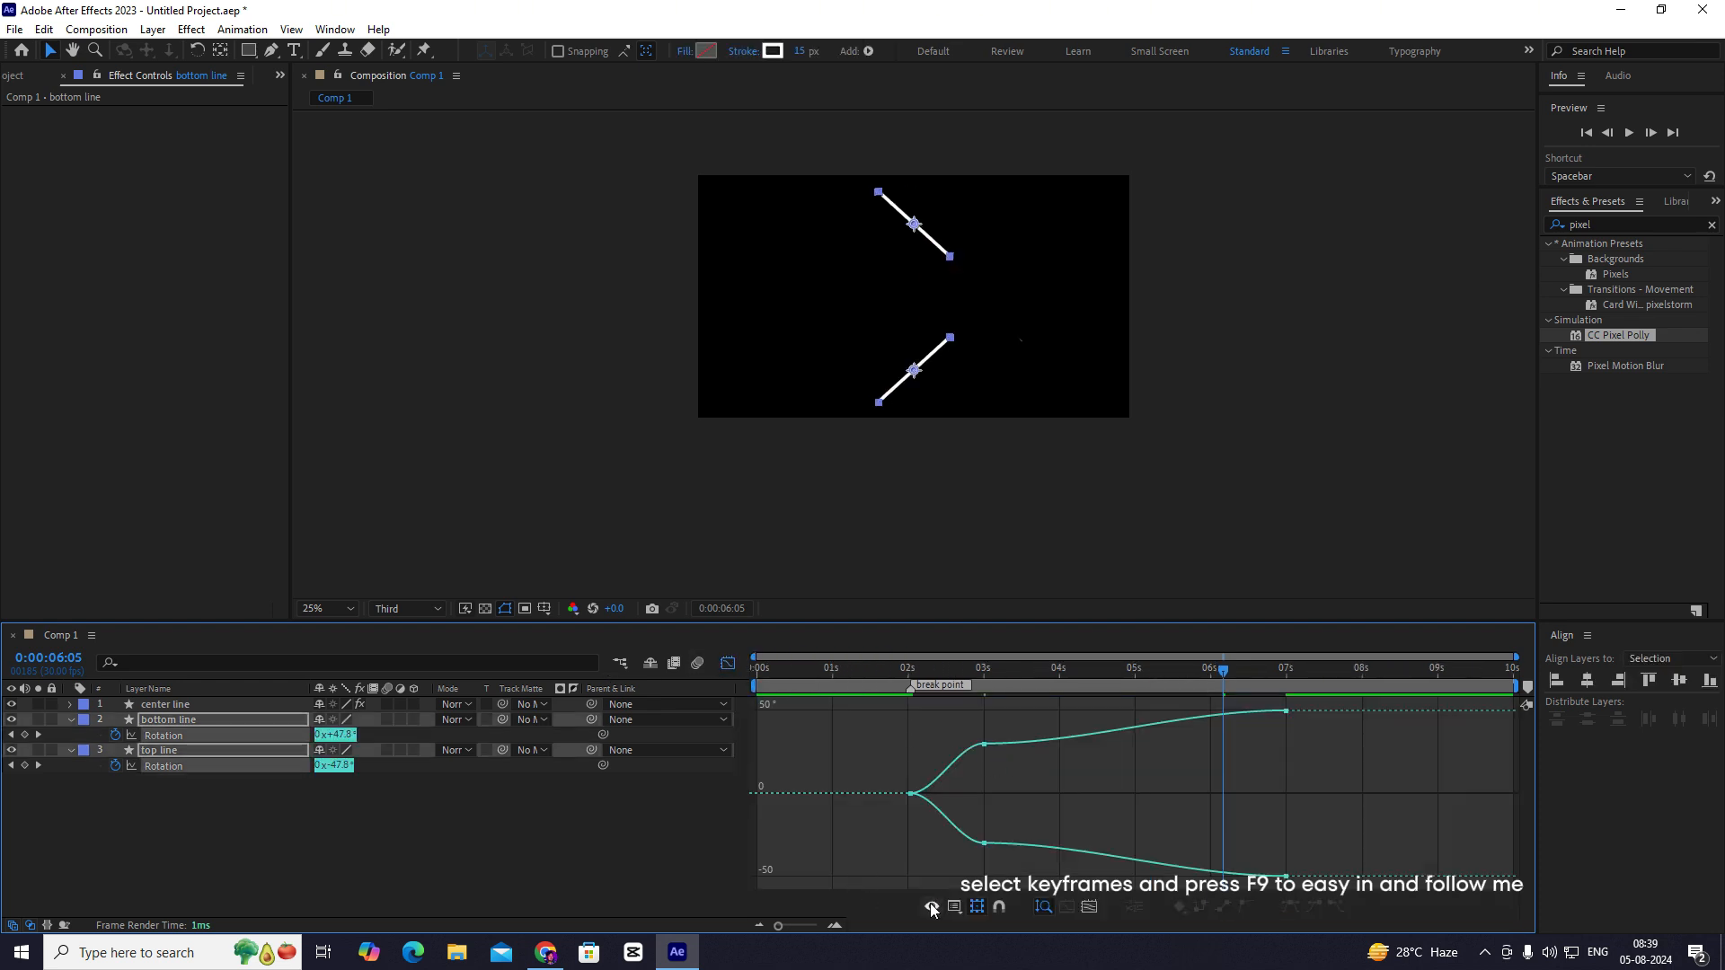
- Apply Easy Ease to all rotation keyframes so the halves open smoothly
left_click(954, 905)
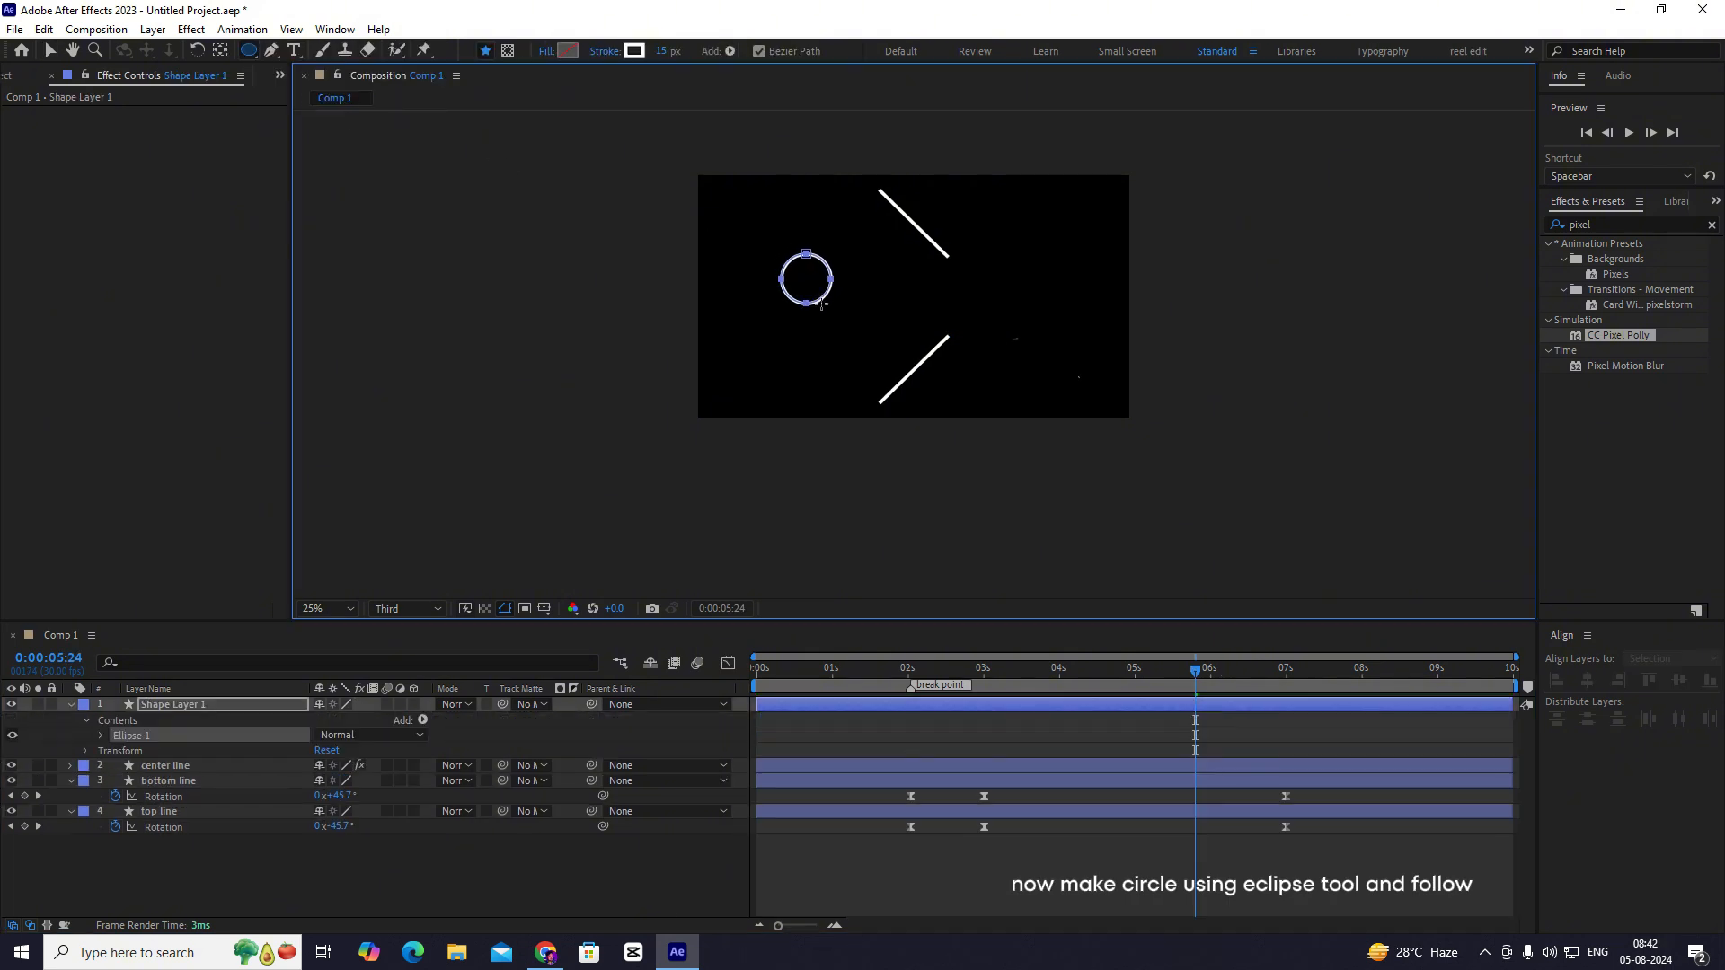
- Set the circle's fill to white and its stroke to None
left_click(568, 50)
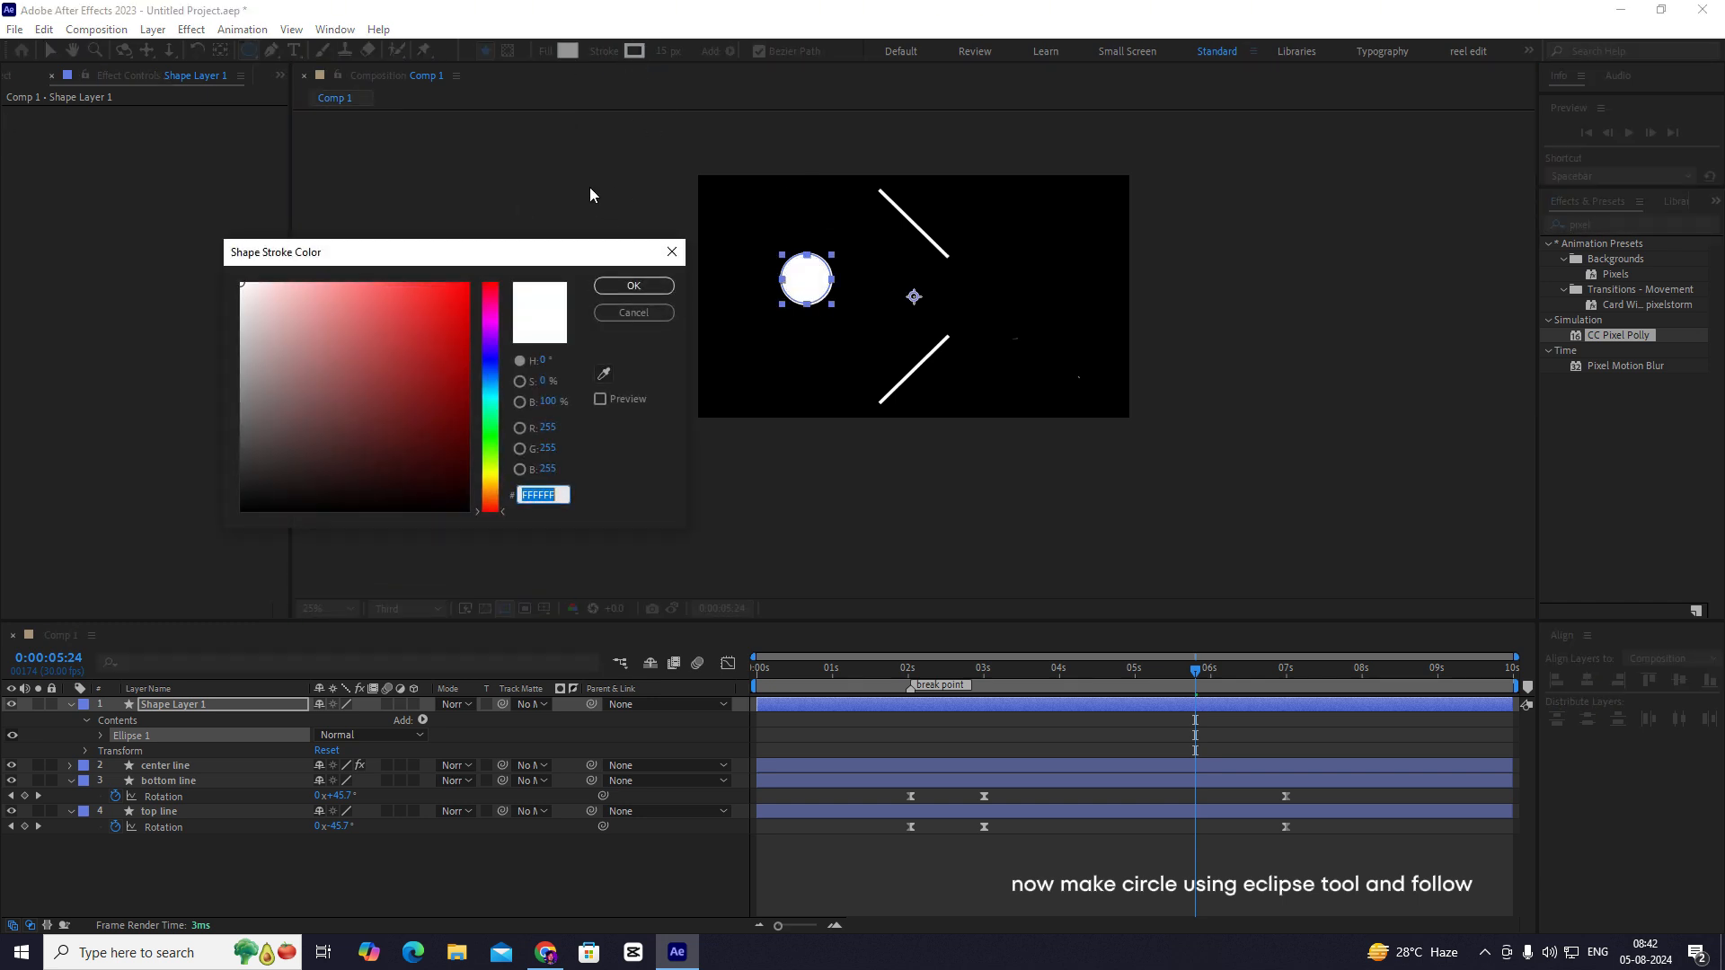
left_click(632, 286)
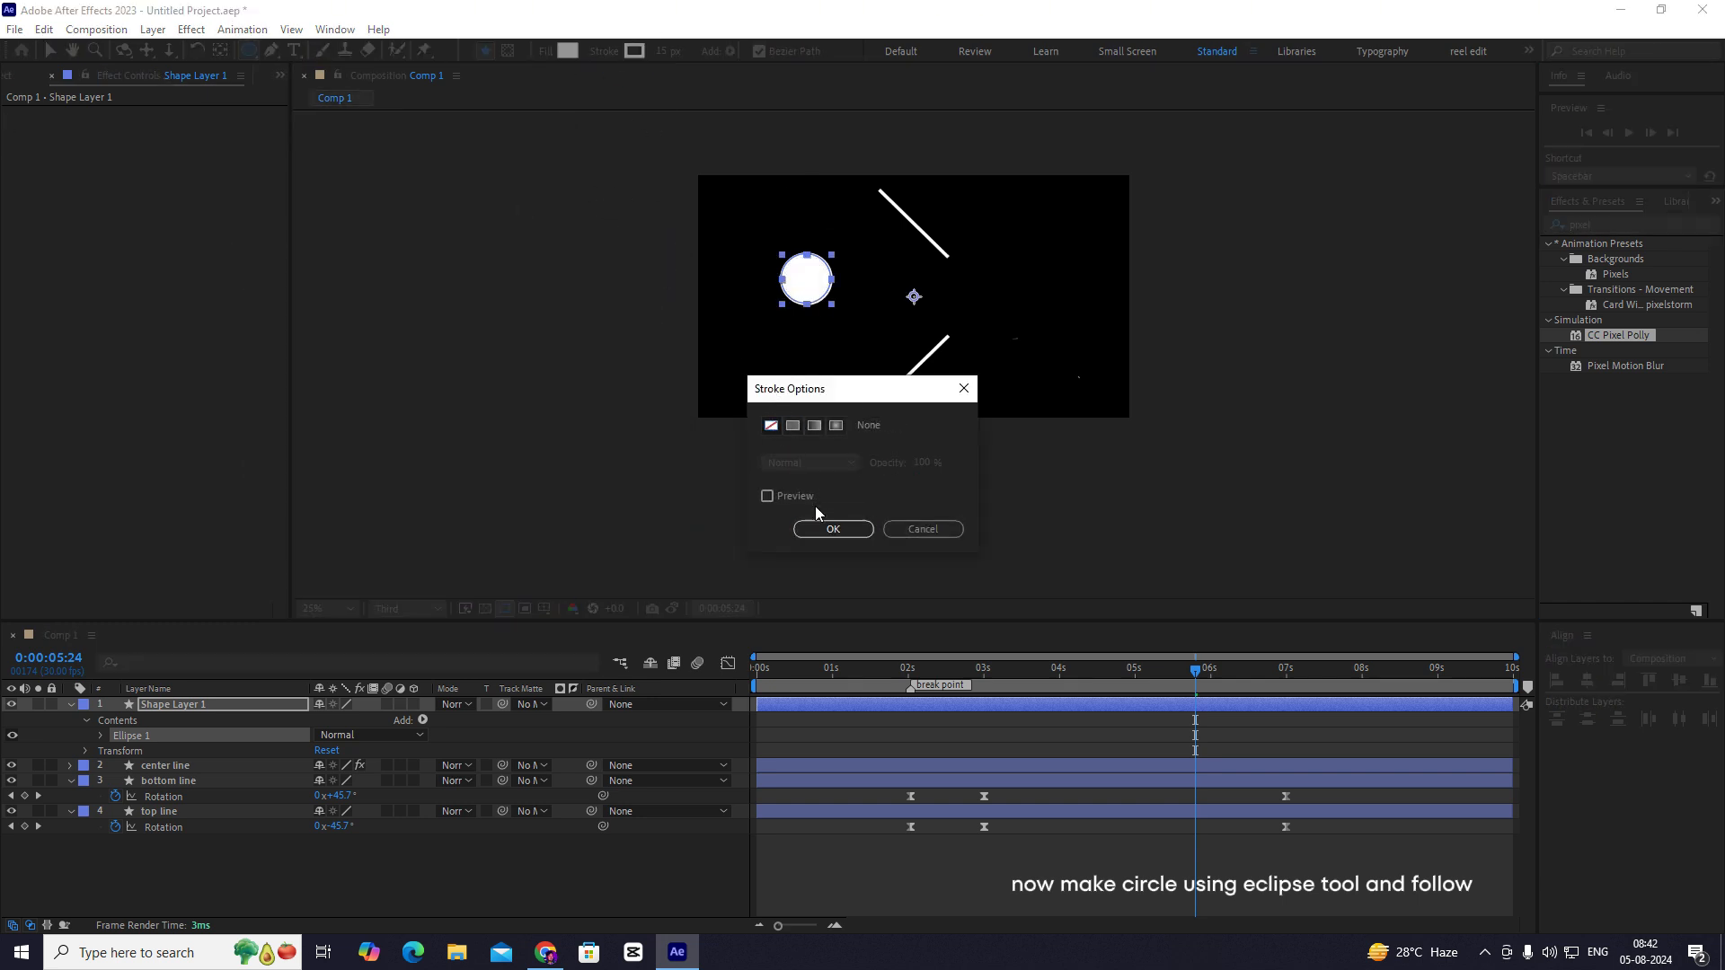
left_click(832, 528)
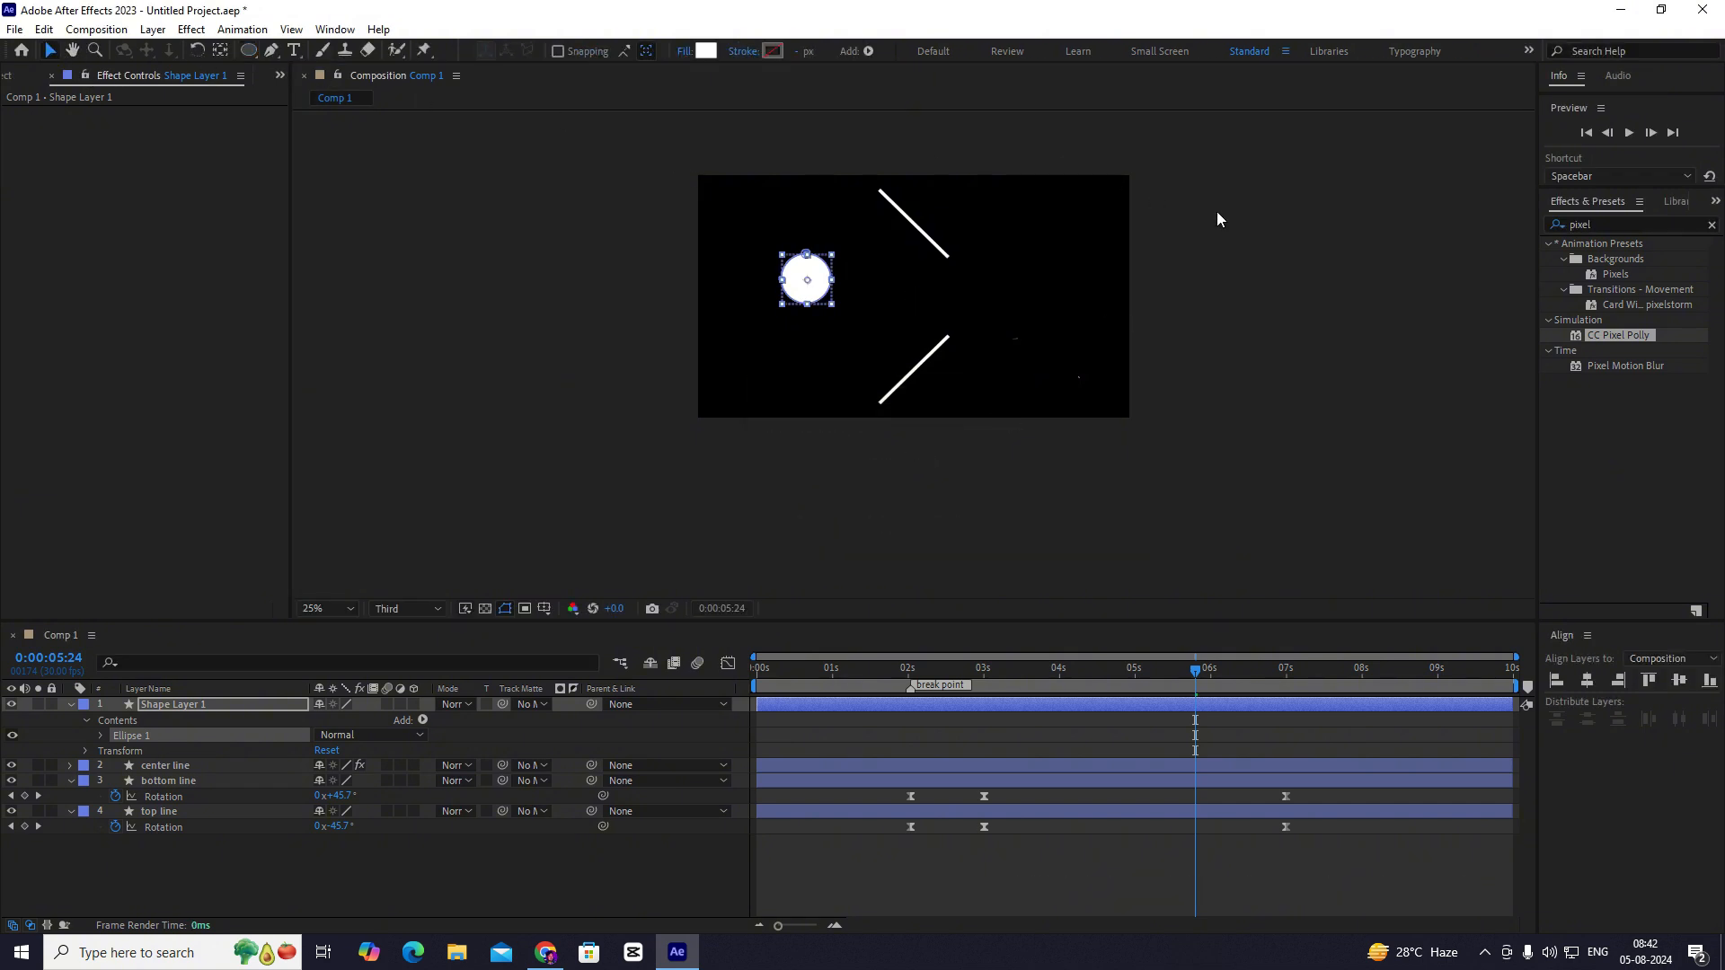
left_click(806, 280)
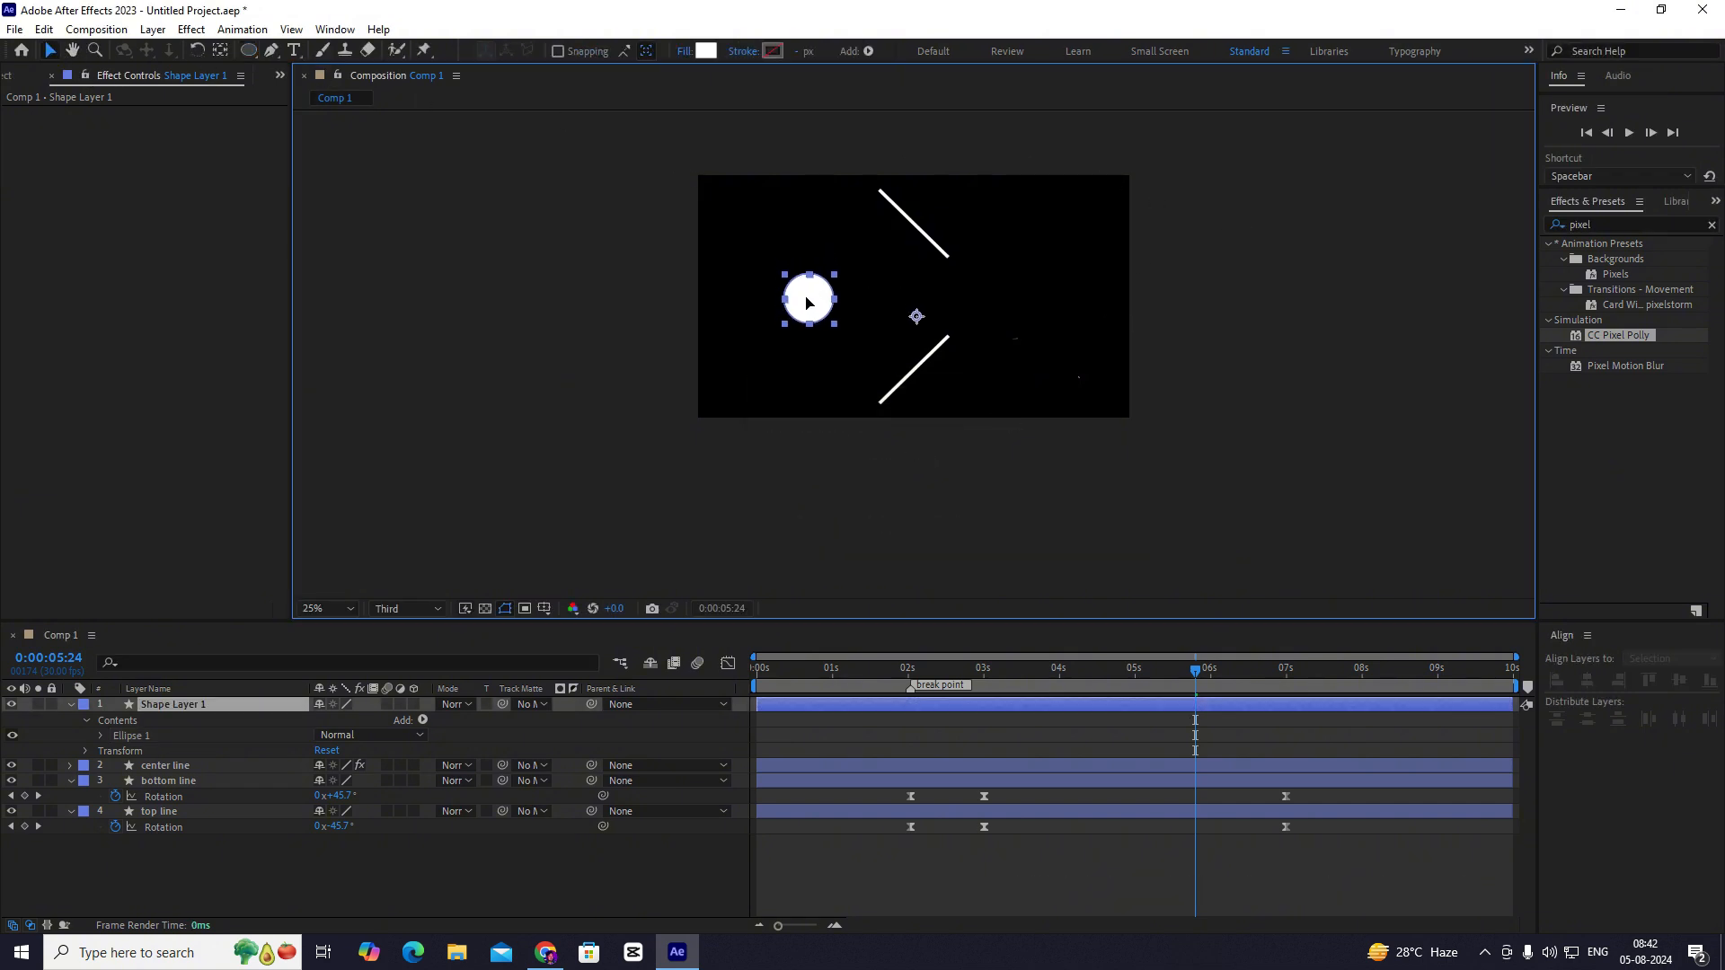
- Rename the circle's shape layer to 'ball'
double_click(173, 705)
type("ball")
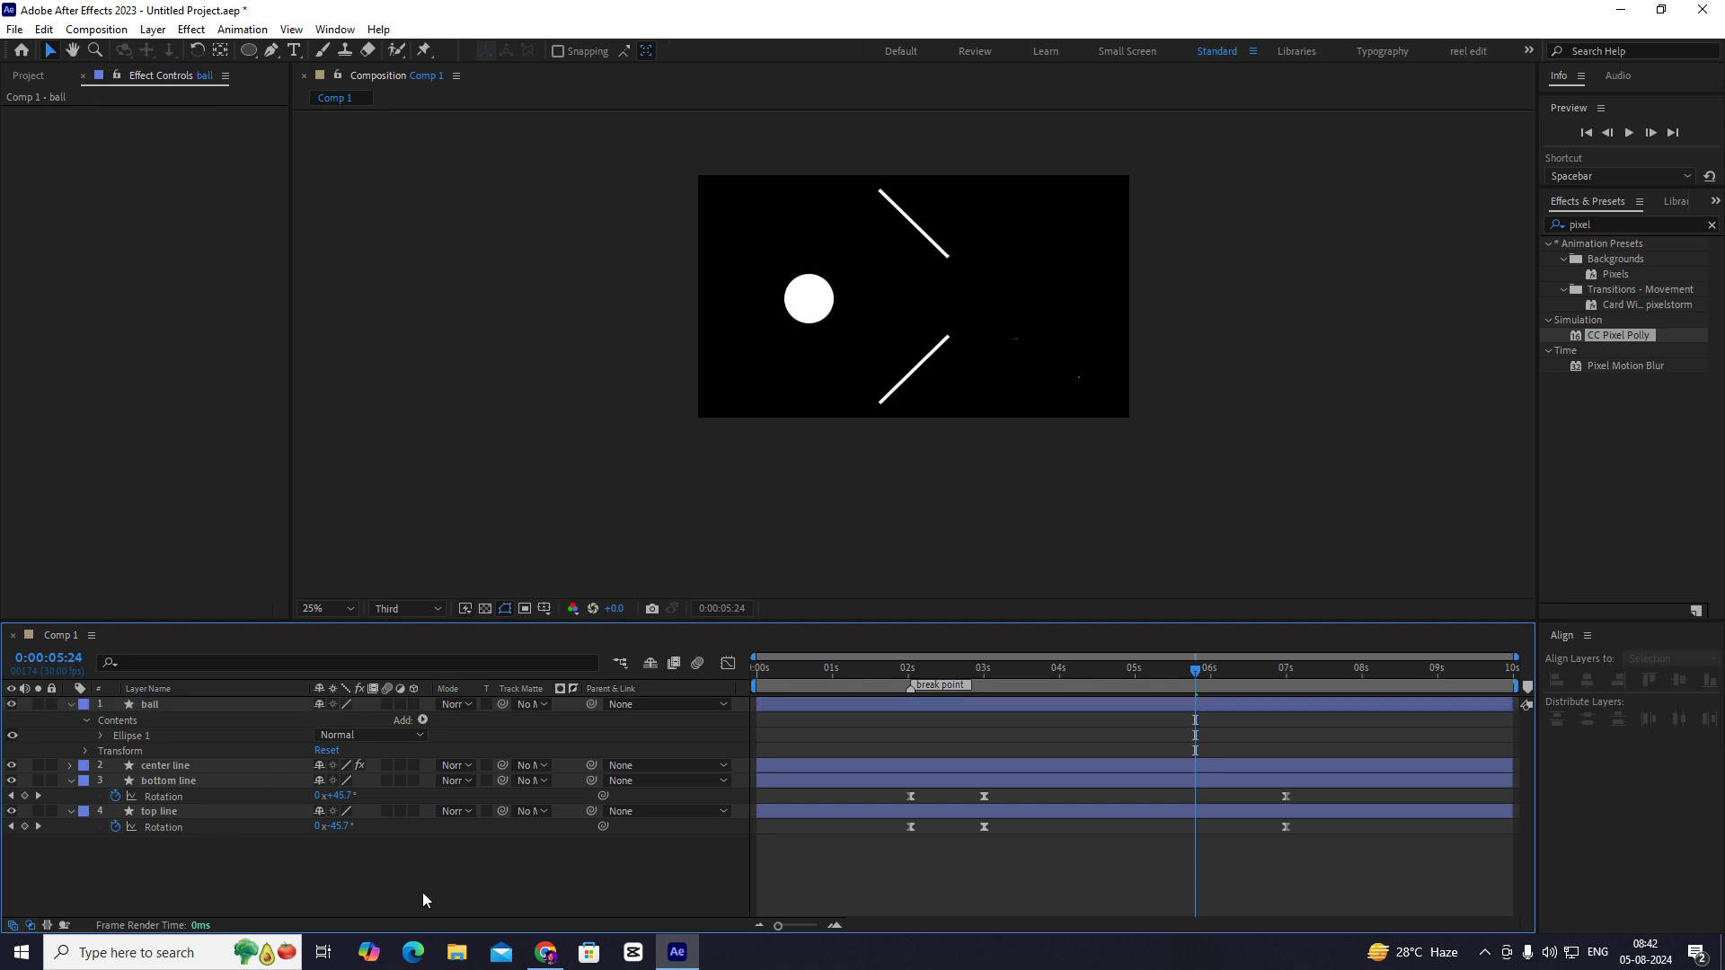
left_click(151, 704)
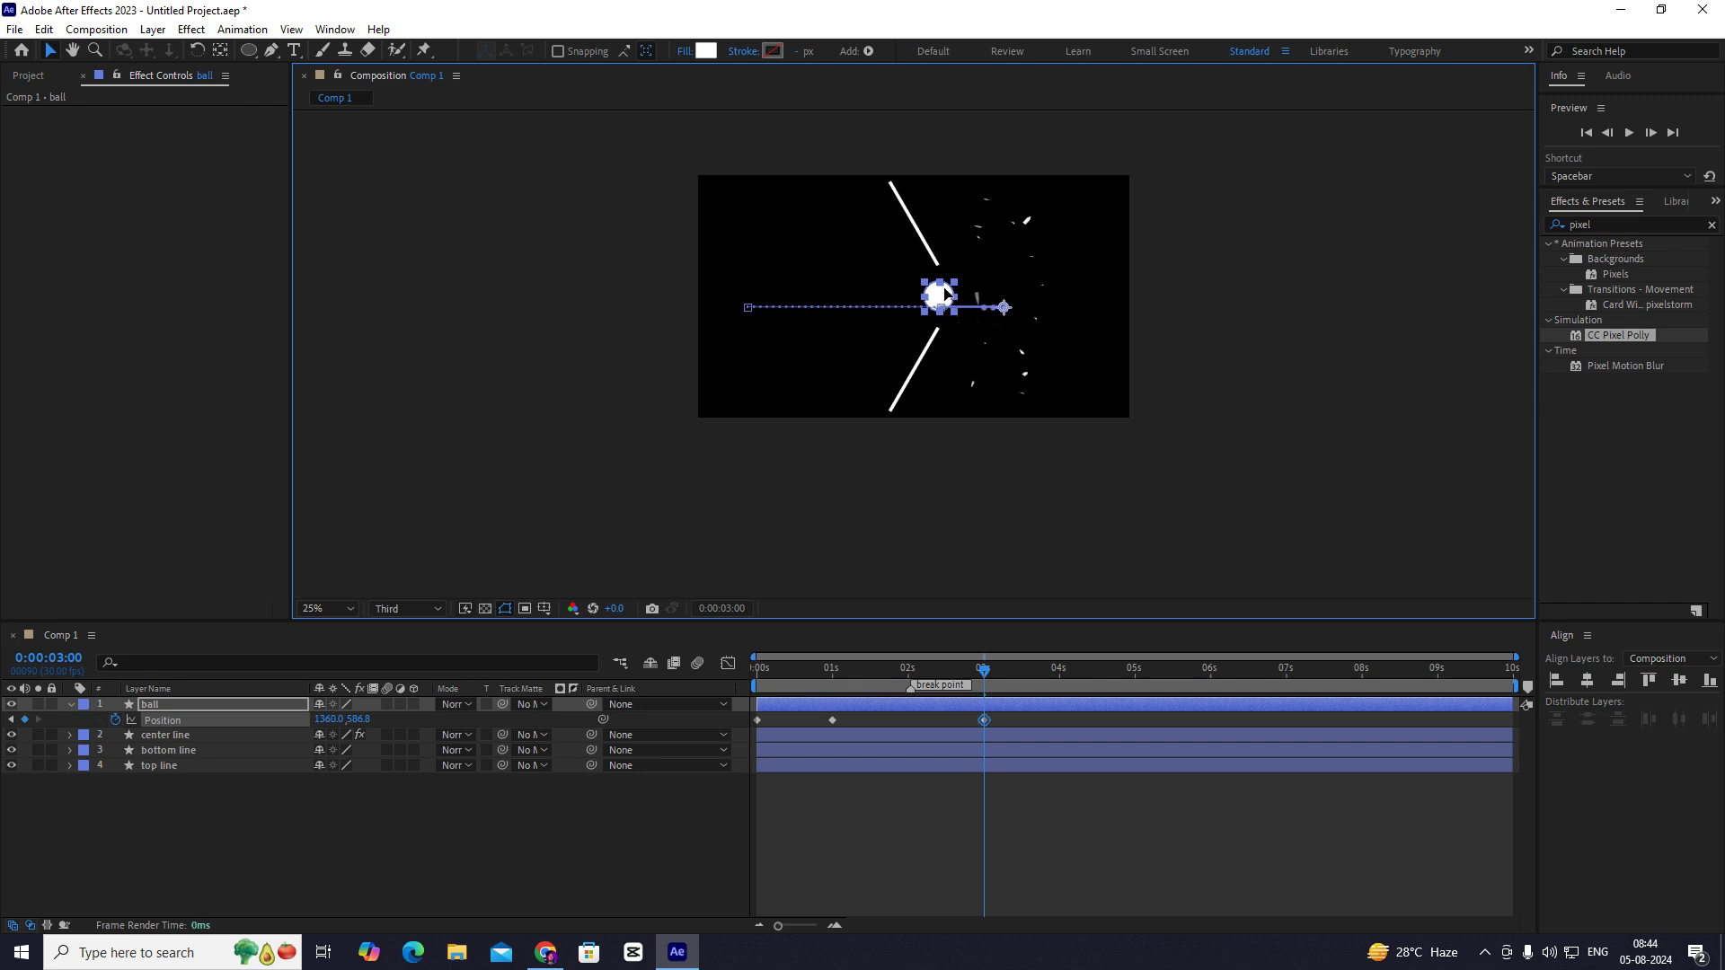
- Keyframe the ball's position from the left edge through the centre break and out to the right
left_click(1284, 668)
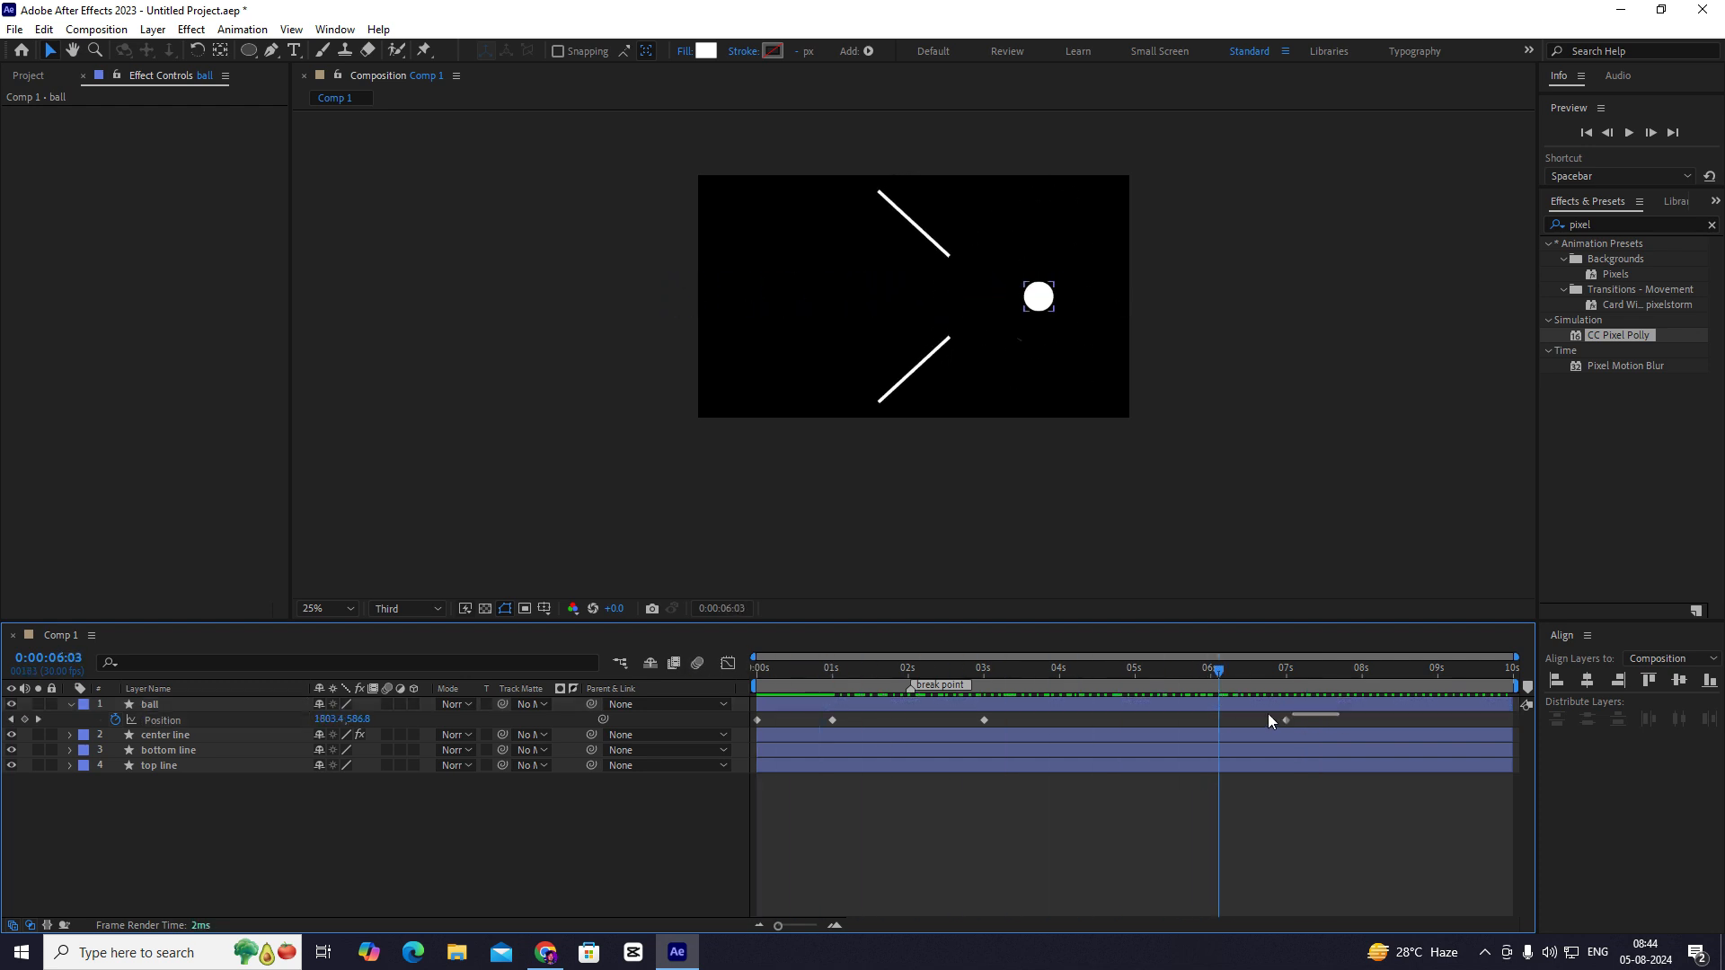
left_click(149, 704)
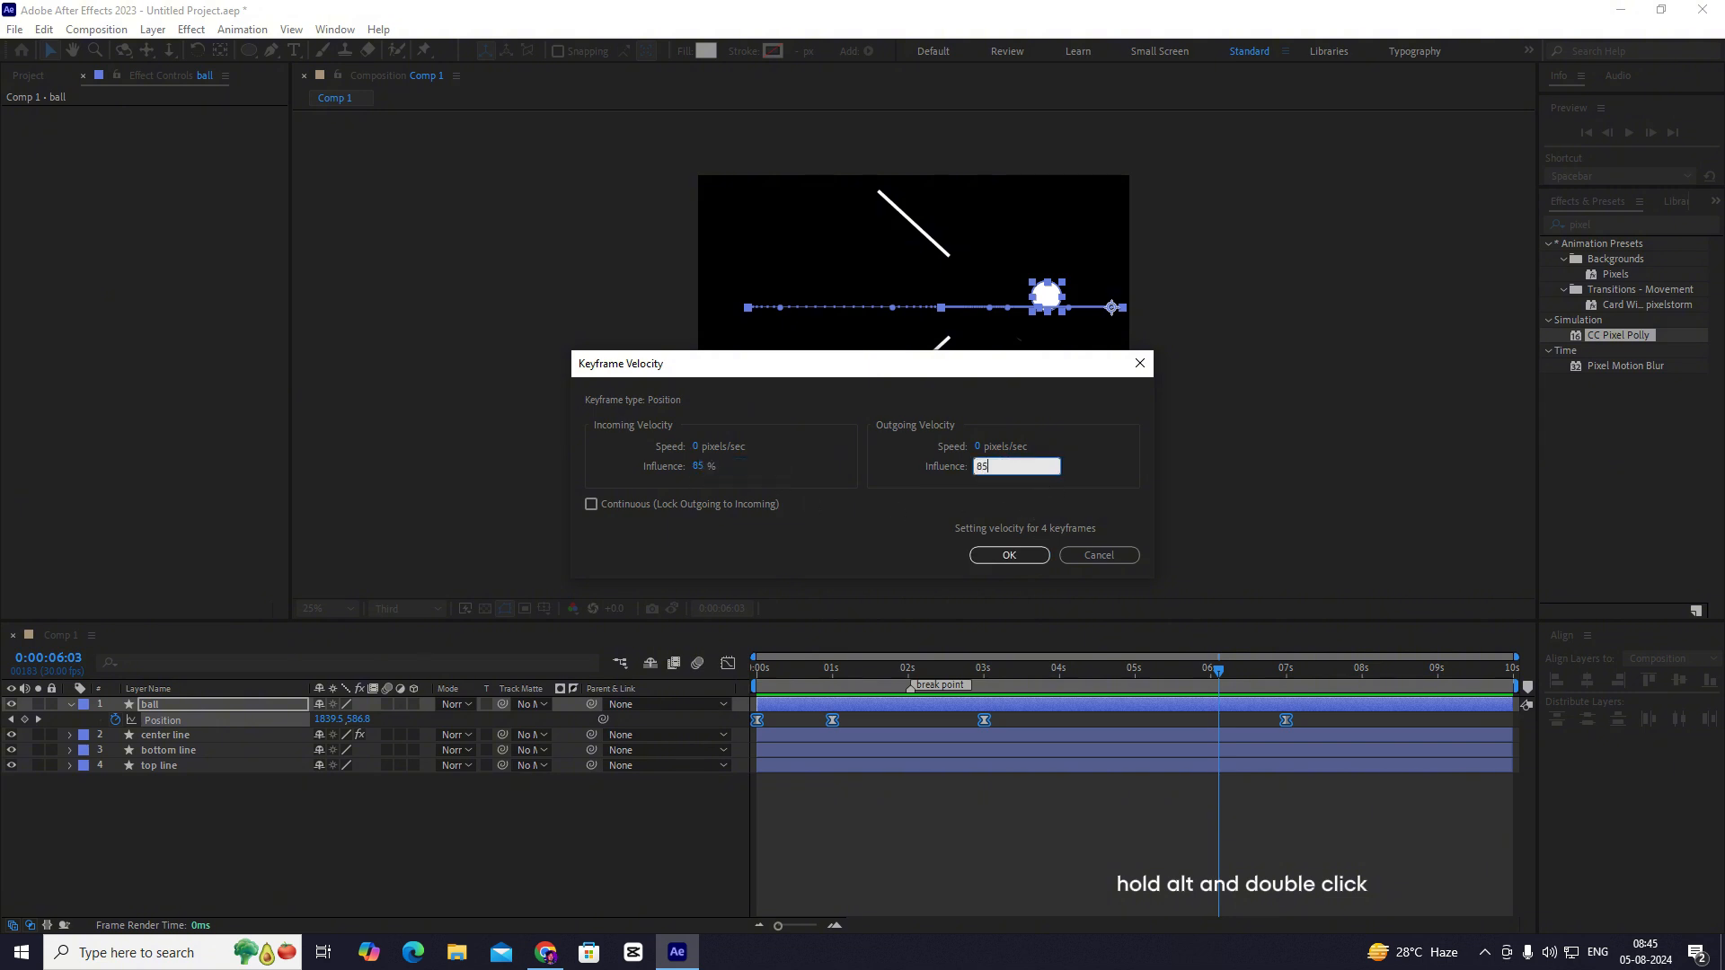
- Apply 85% incoming and outgoing influence to the ball's four Position keyframes
left_click(1006, 555)
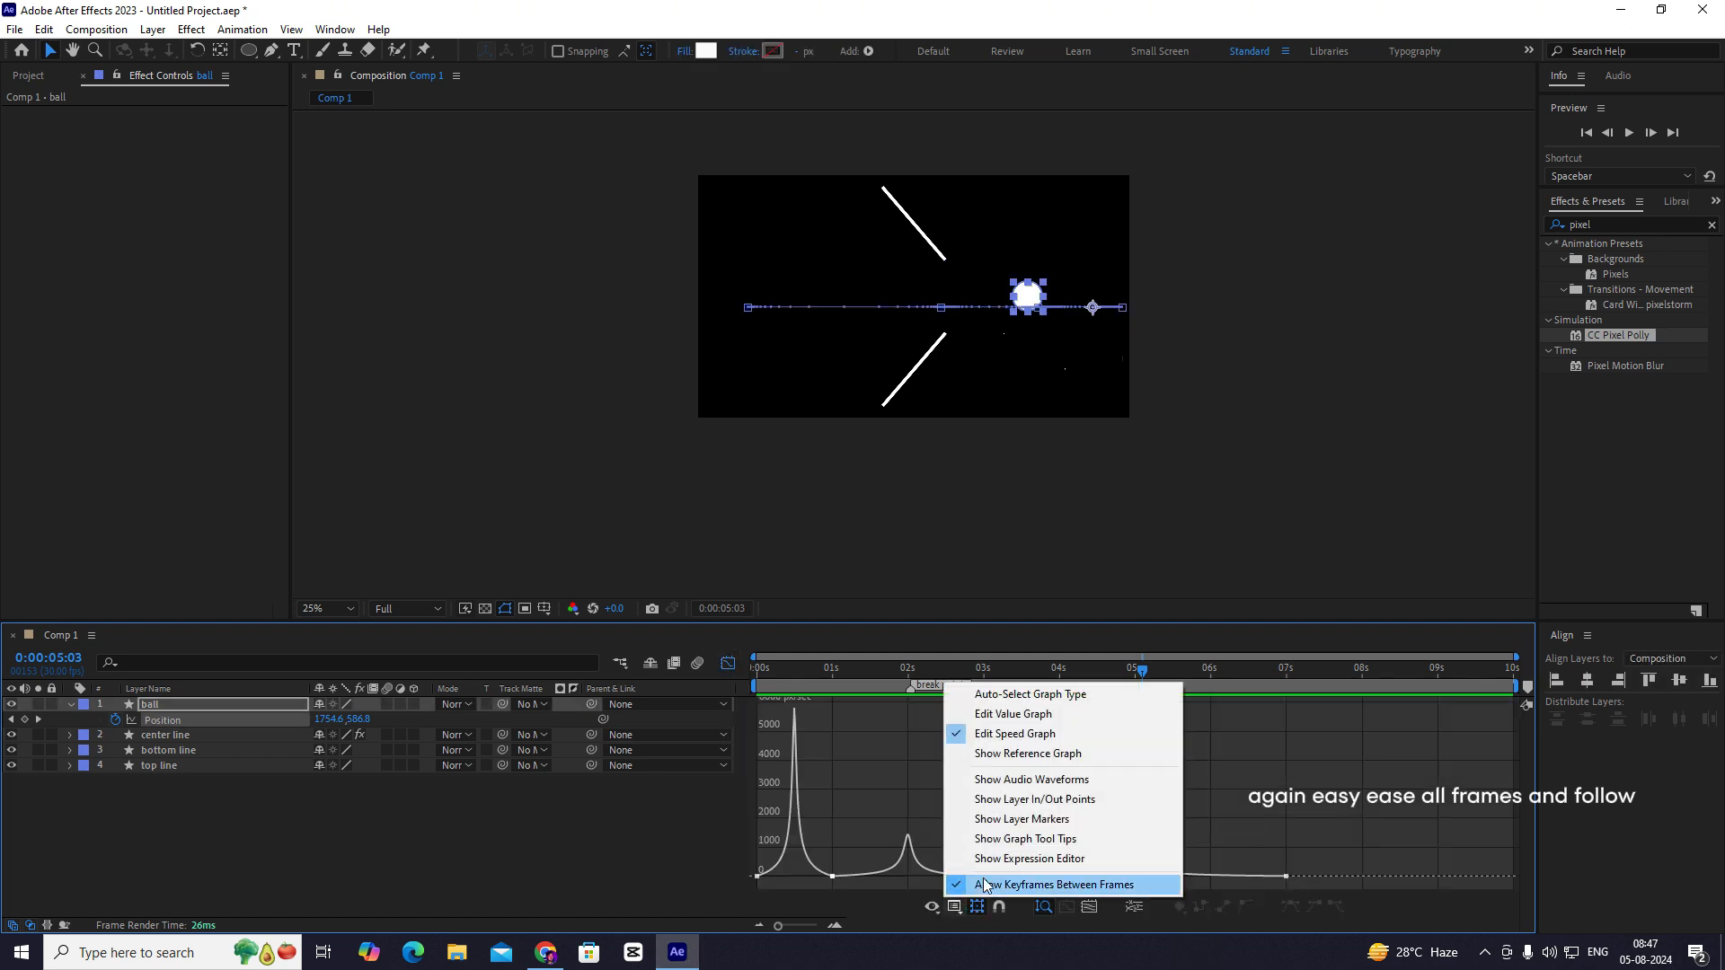
- Enable Allow Keyframes Between Frames and reopen Keyframe Velocity for the third Position keyframe
left_click(1060, 884)
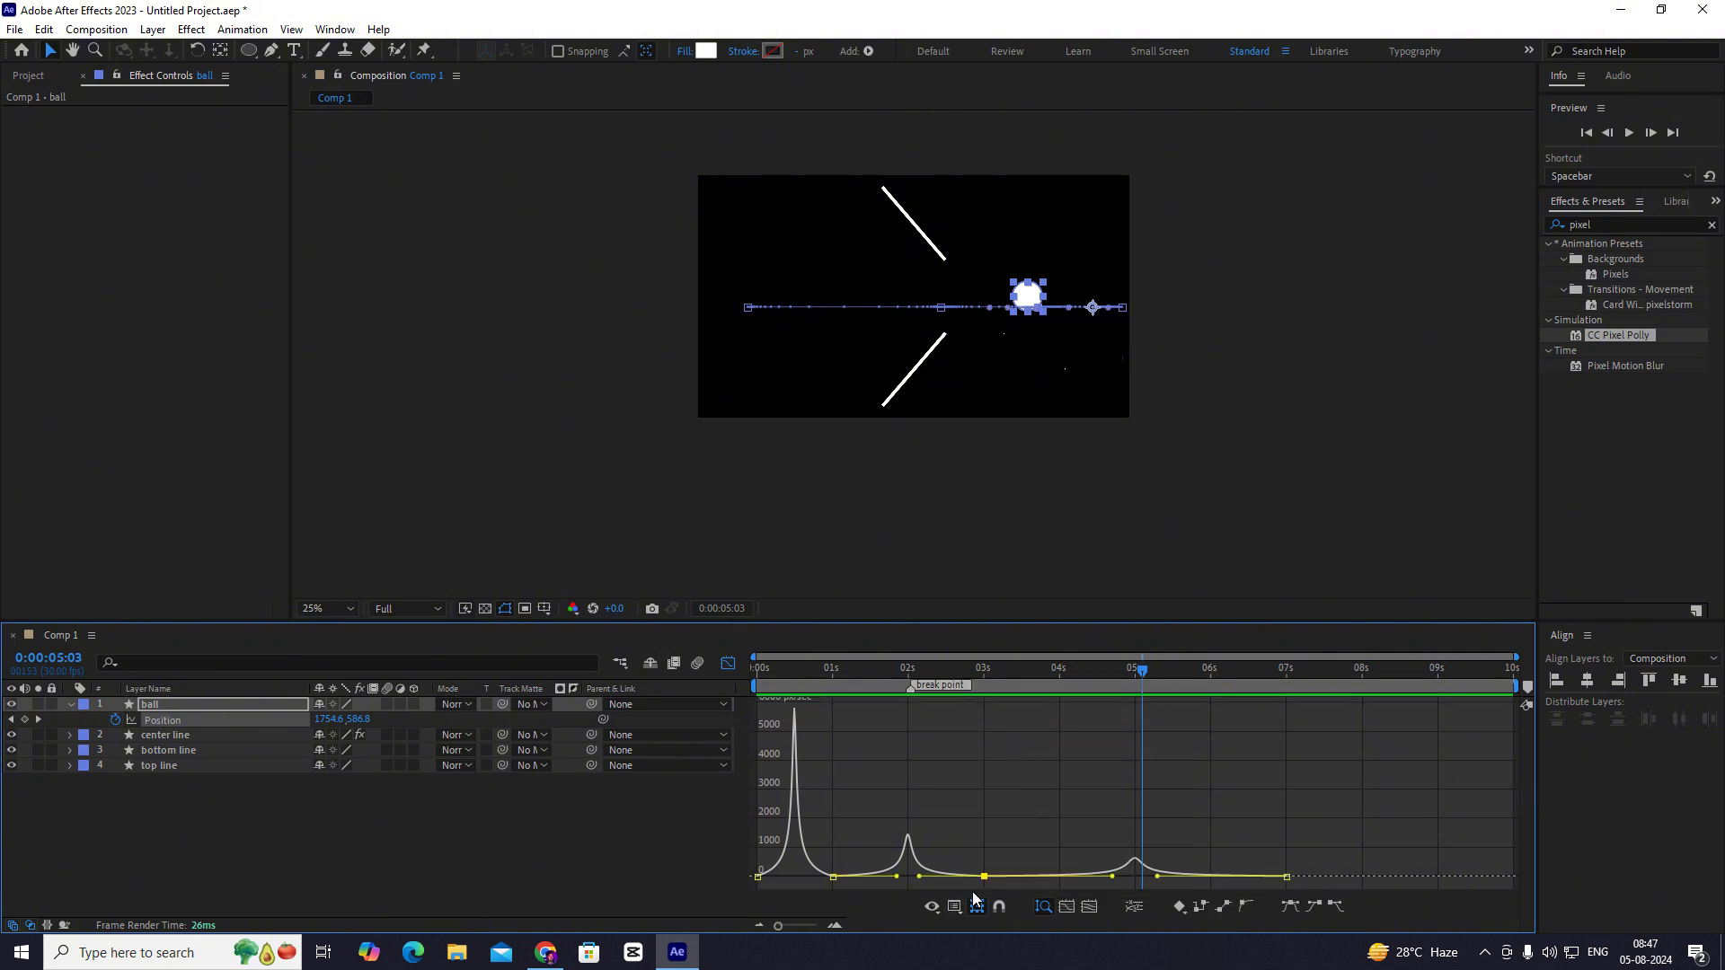
double_click(983, 876)
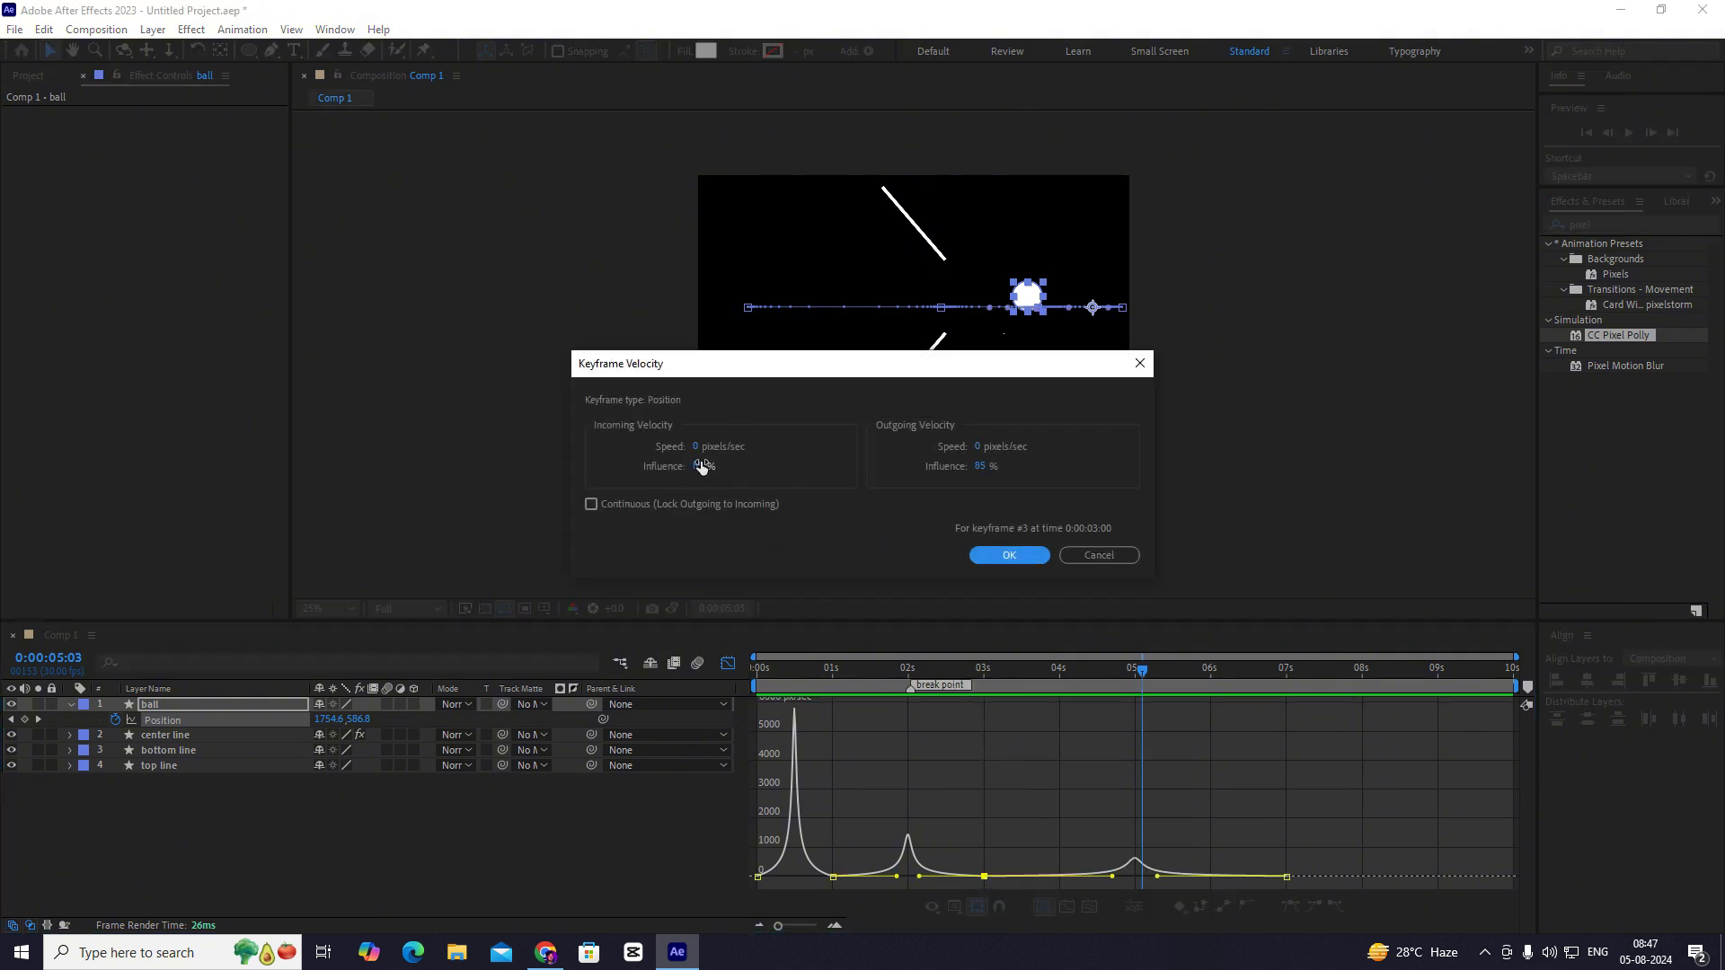